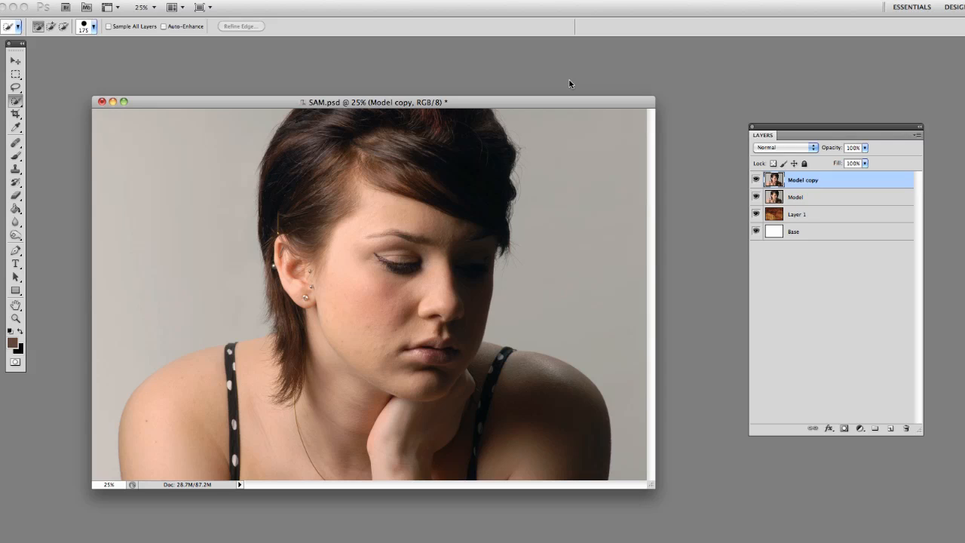
mouse_move(436, 228)
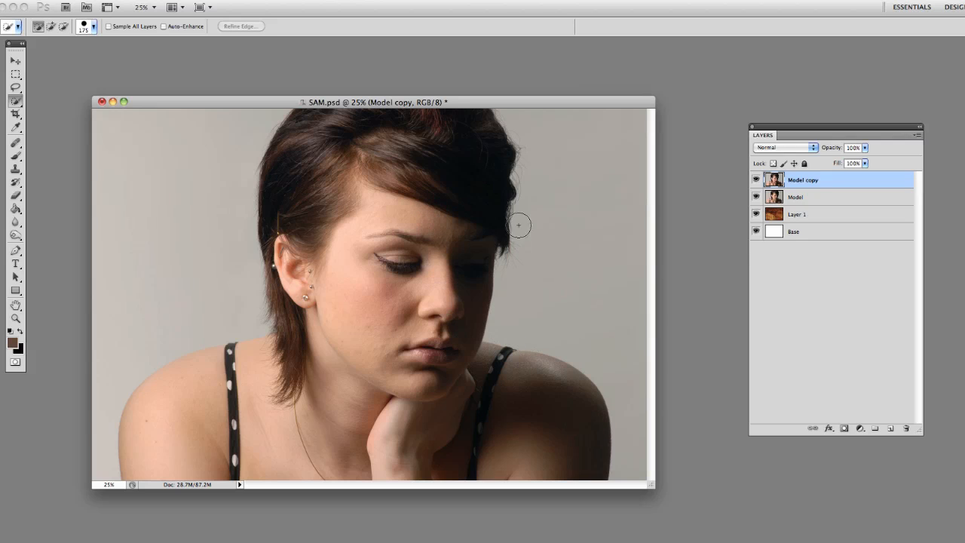
mouse_move(165, 475)
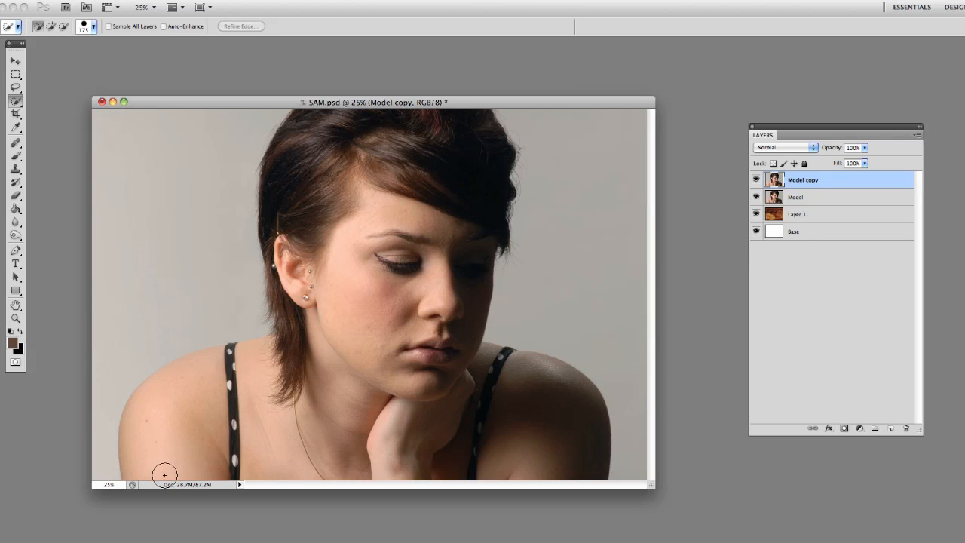
mouse_move(177, 475)
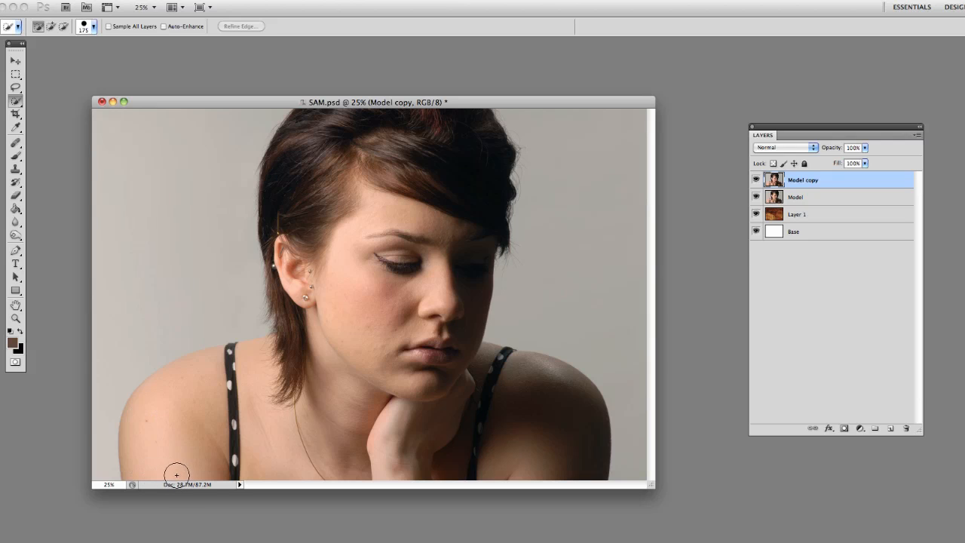
mouse_move(338, 306)
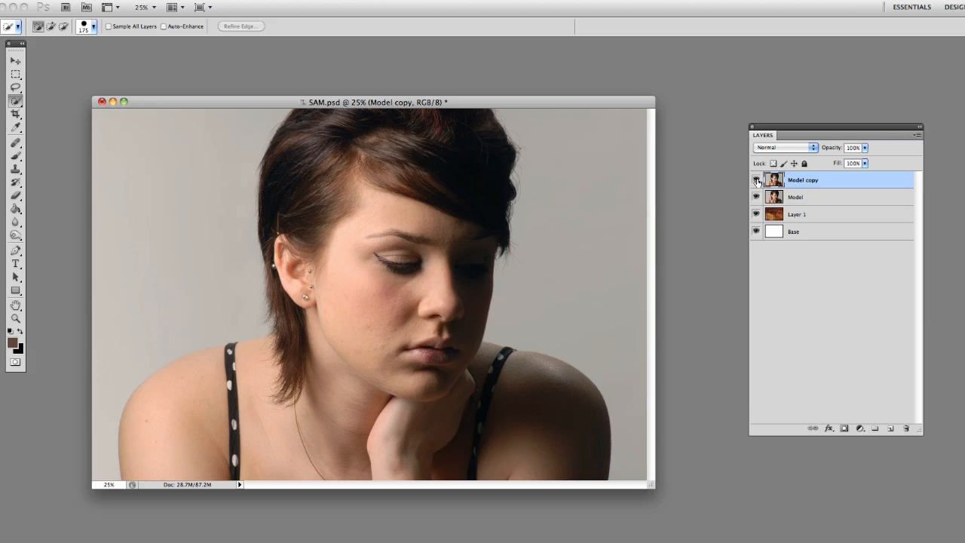
Step: Toggle the model layers' visibility, then magic-wand the grey backdrop and delete it to white
left_click(755, 179)
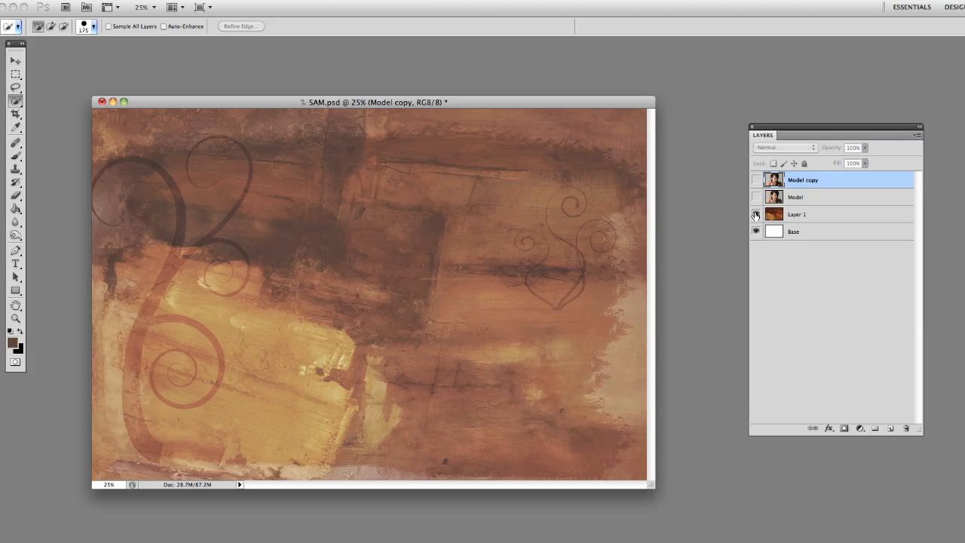
left_click(756, 214)
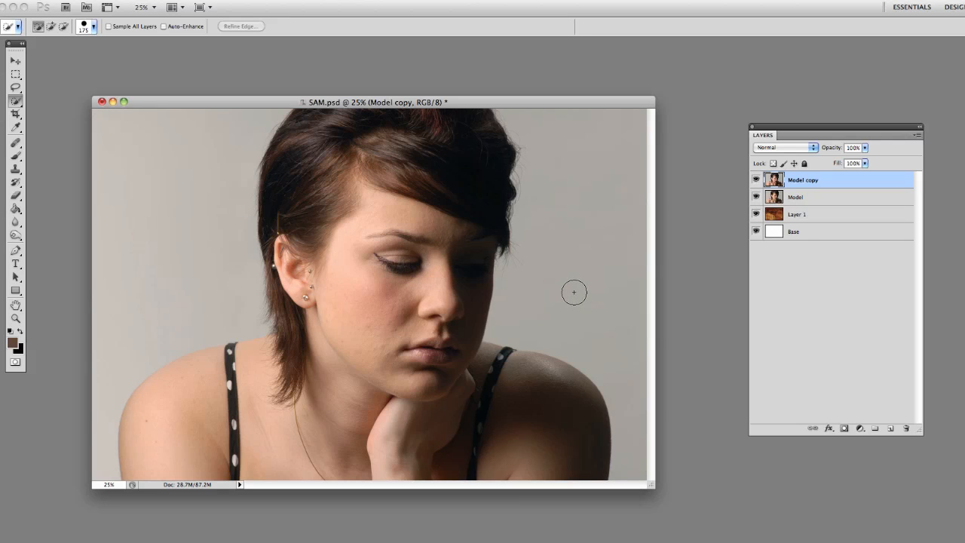
mouse_move(565, 290)
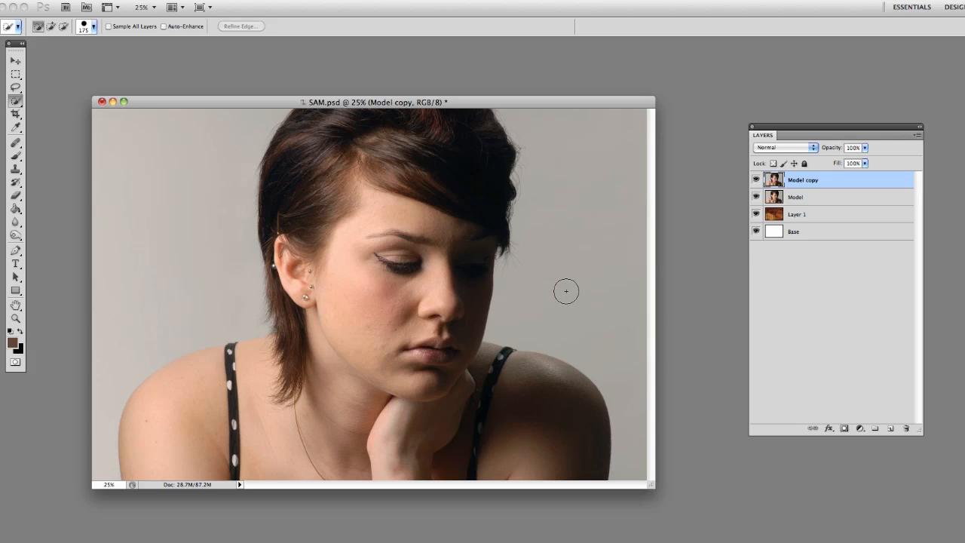
mouse_move(557, 294)
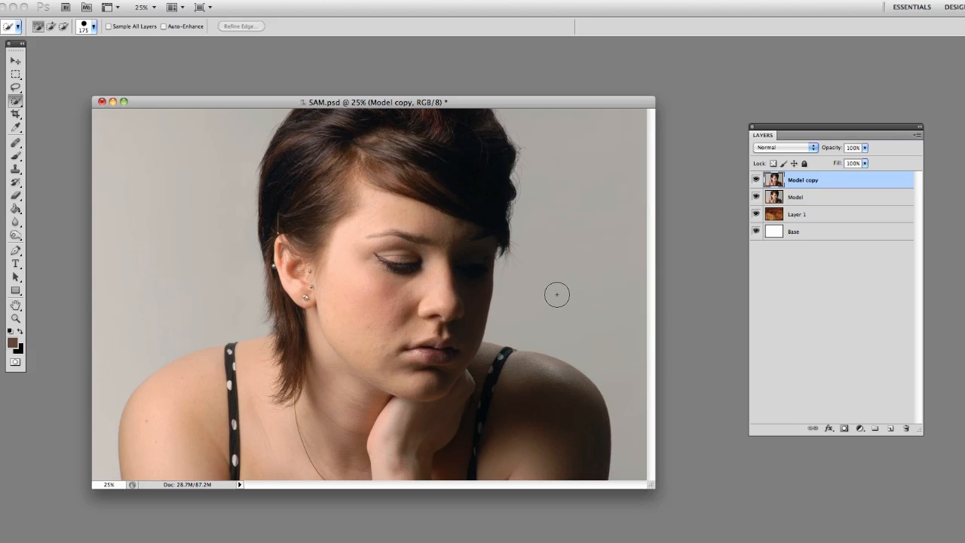
mouse_move(563, 289)
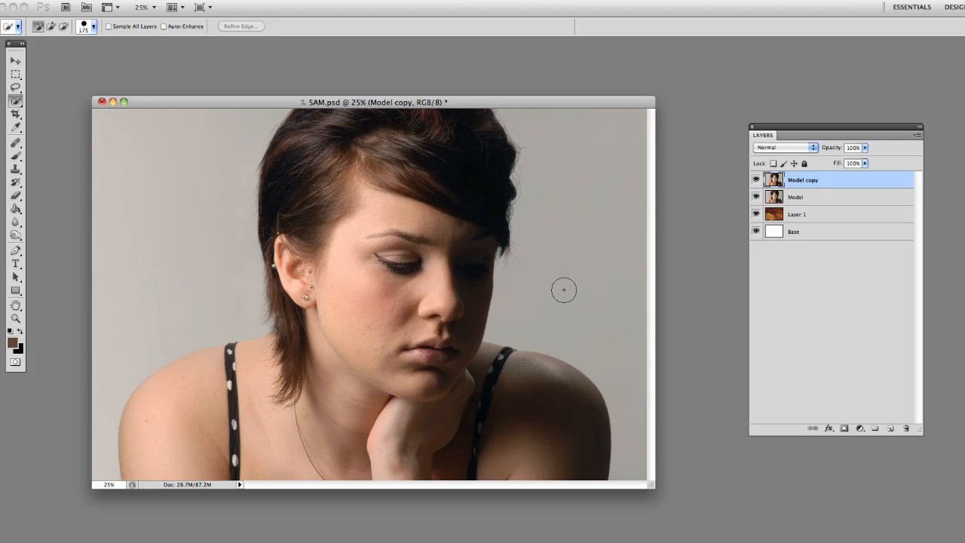
mouse_move(545, 274)
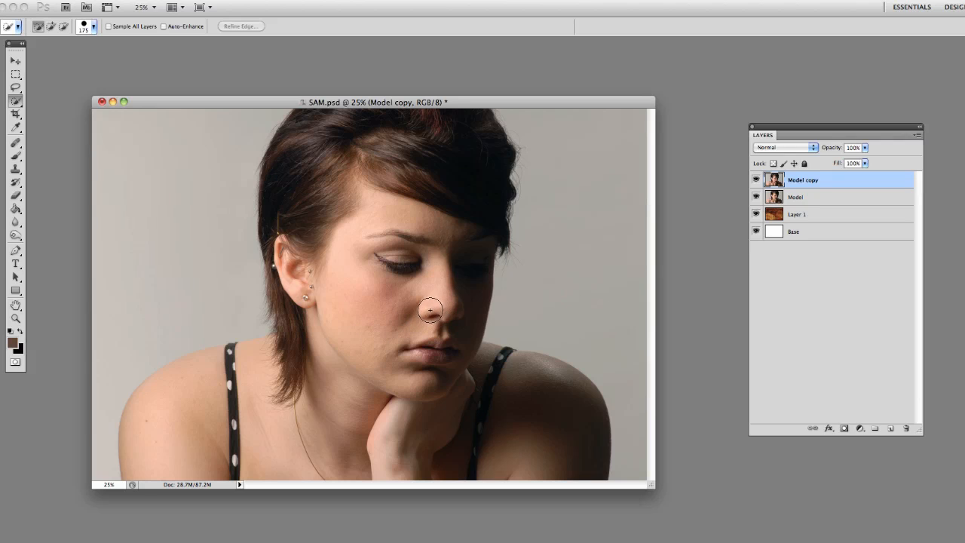
mouse_move(336, 302)
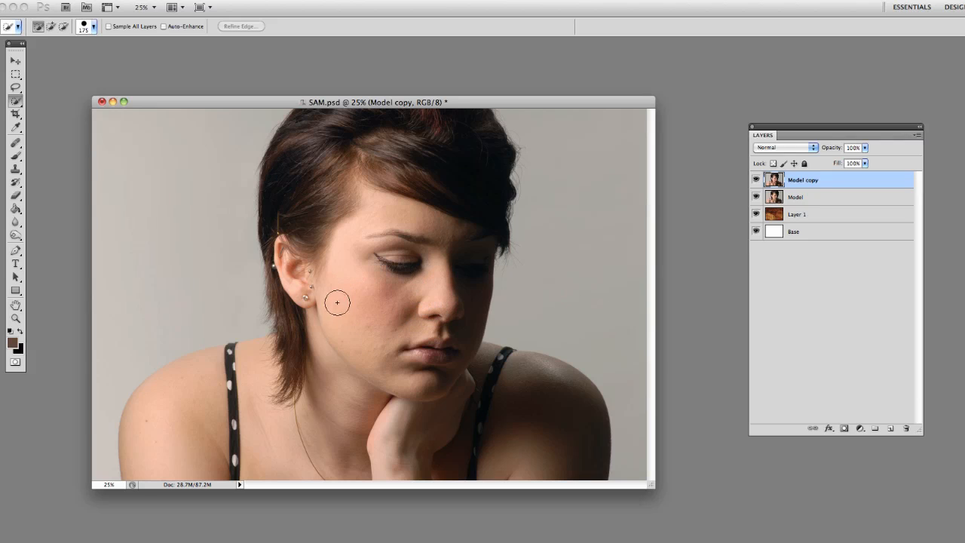
mouse_move(267, 321)
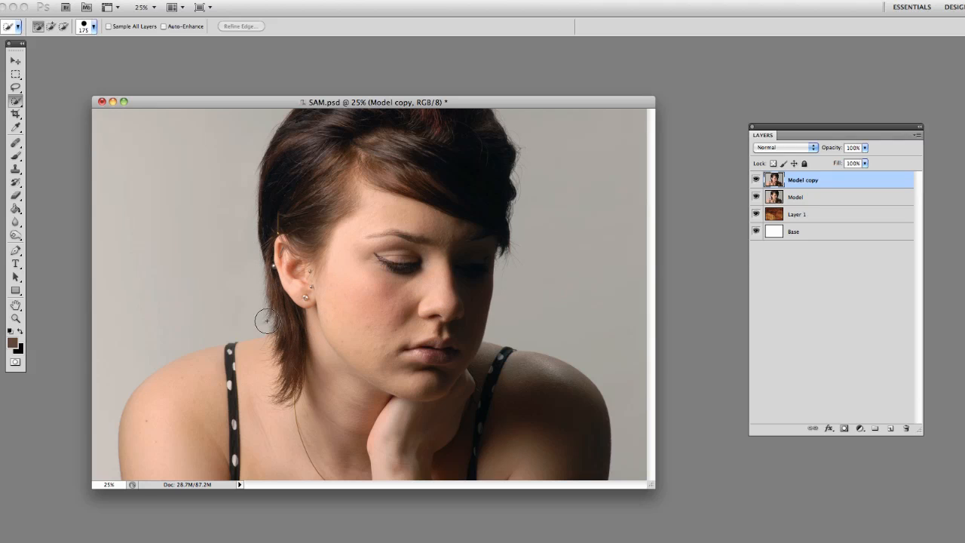
mouse_move(303, 447)
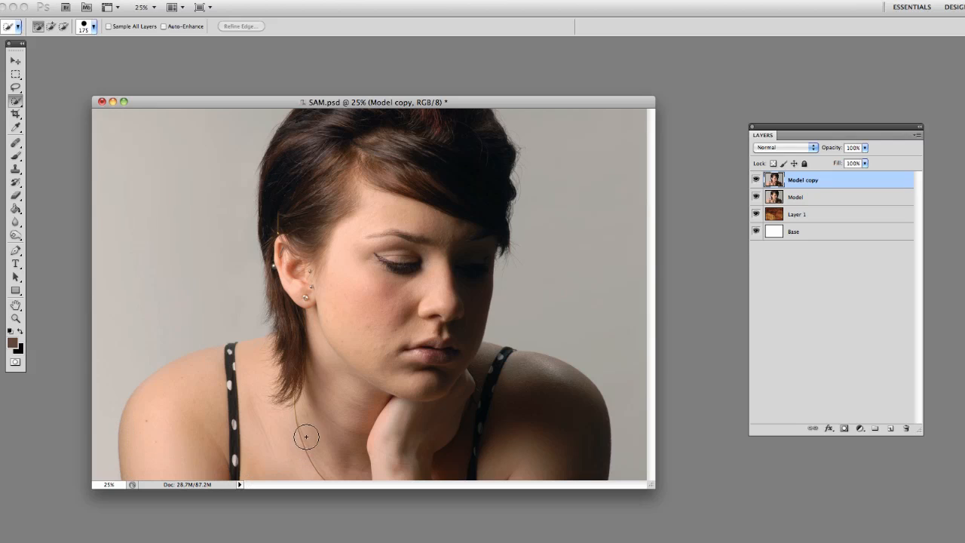
mouse_move(309, 435)
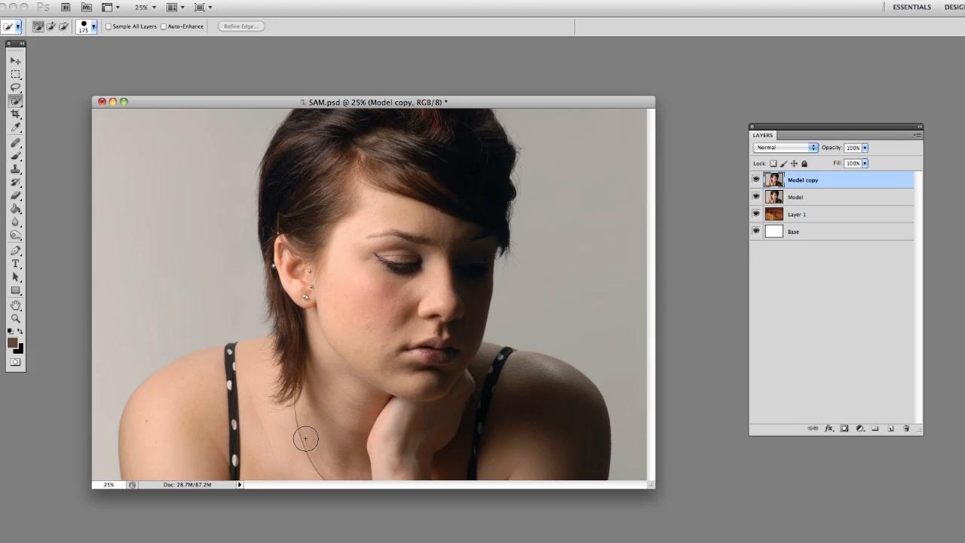
mouse_move(310, 434)
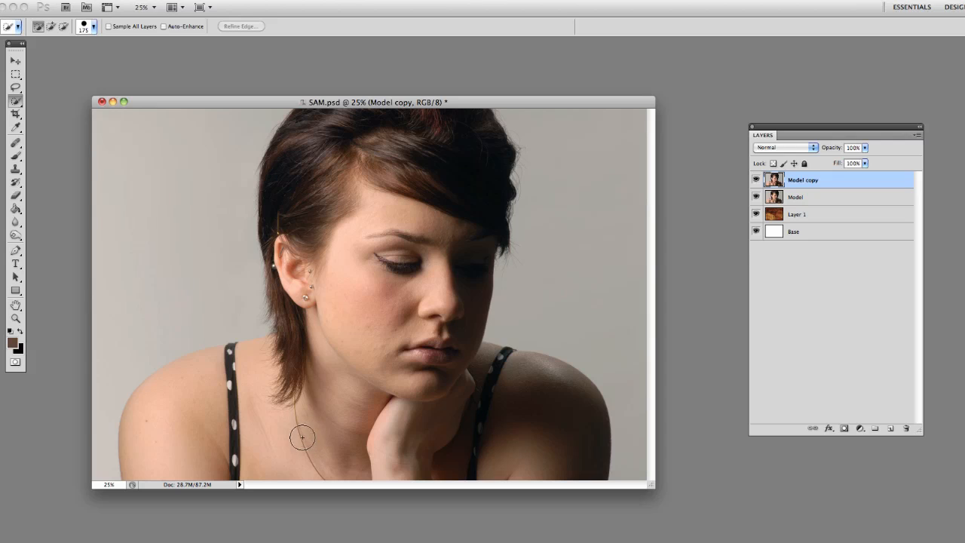
mouse_move(305, 434)
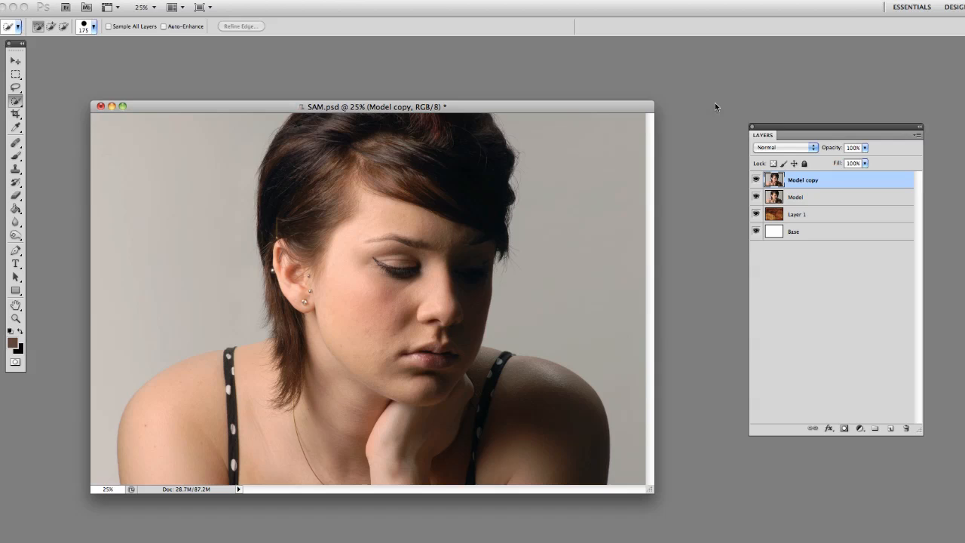
mouse_move(711, 125)
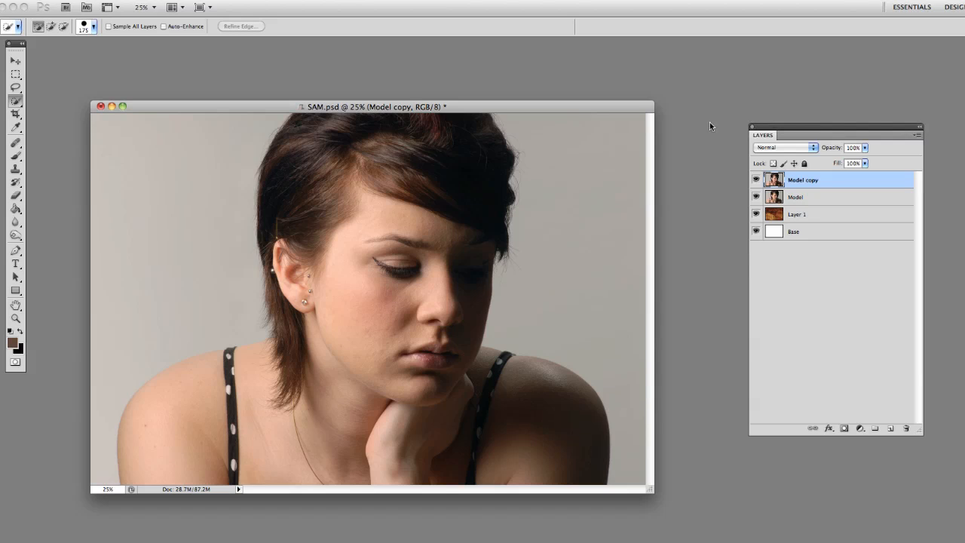
mouse_move(707, 125)
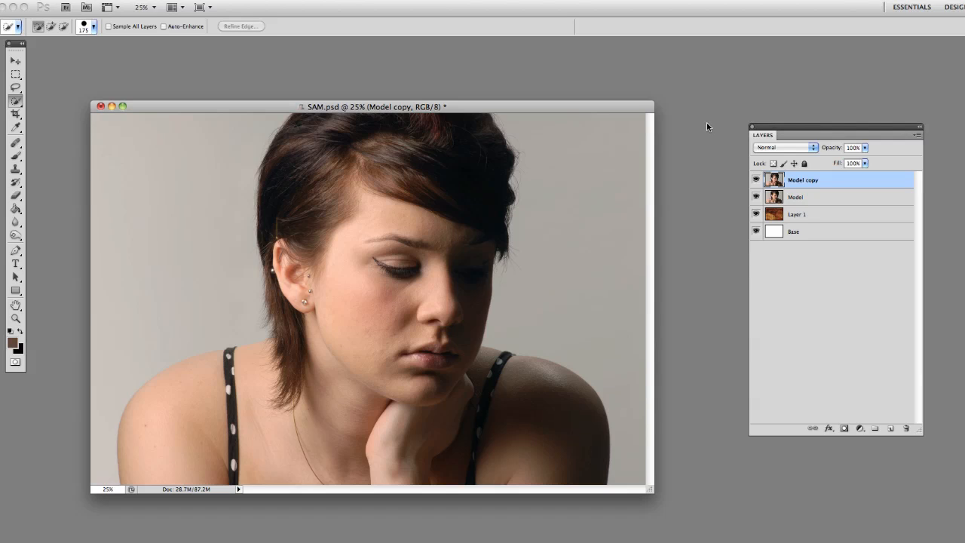
mouse_move(638, 108)
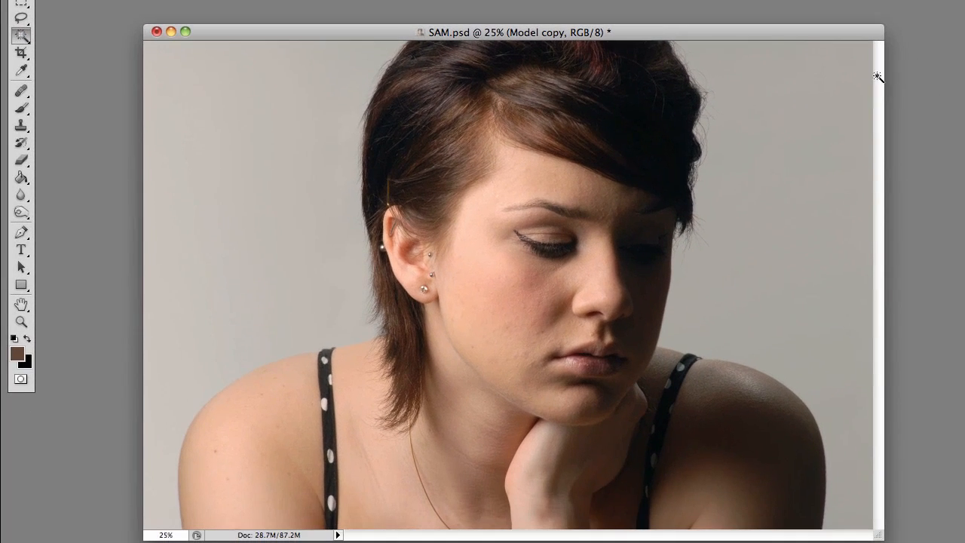
mouse_move(291, 181)
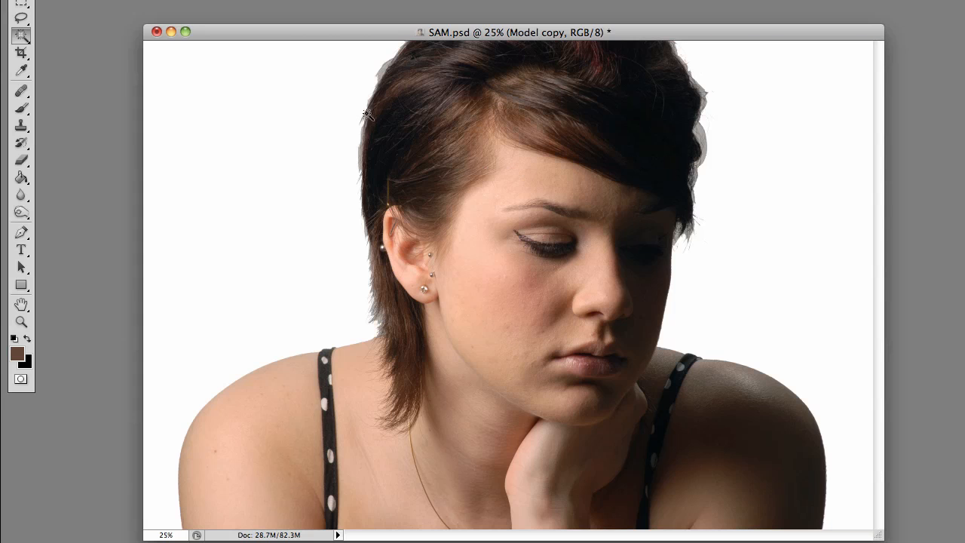
mouse_move(757, 146)
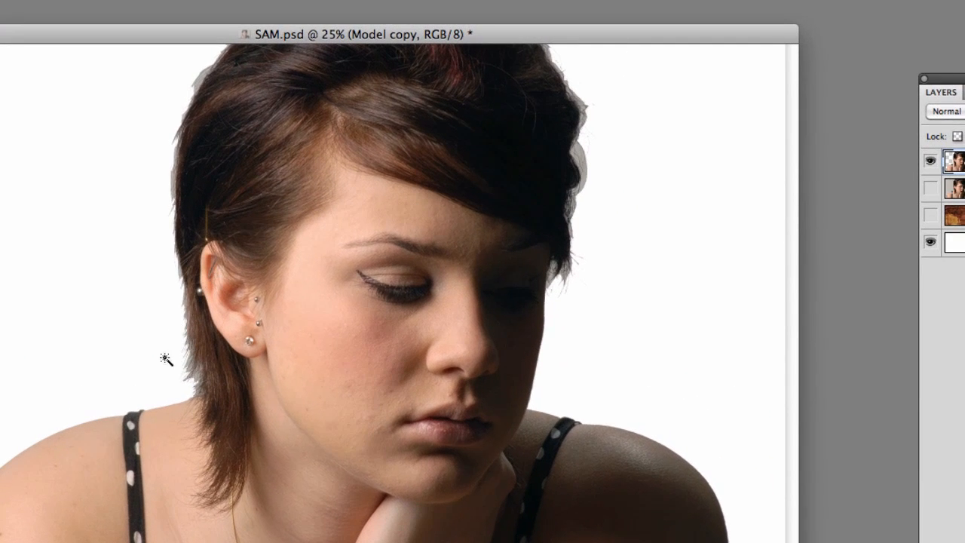
left_click(163, 361)
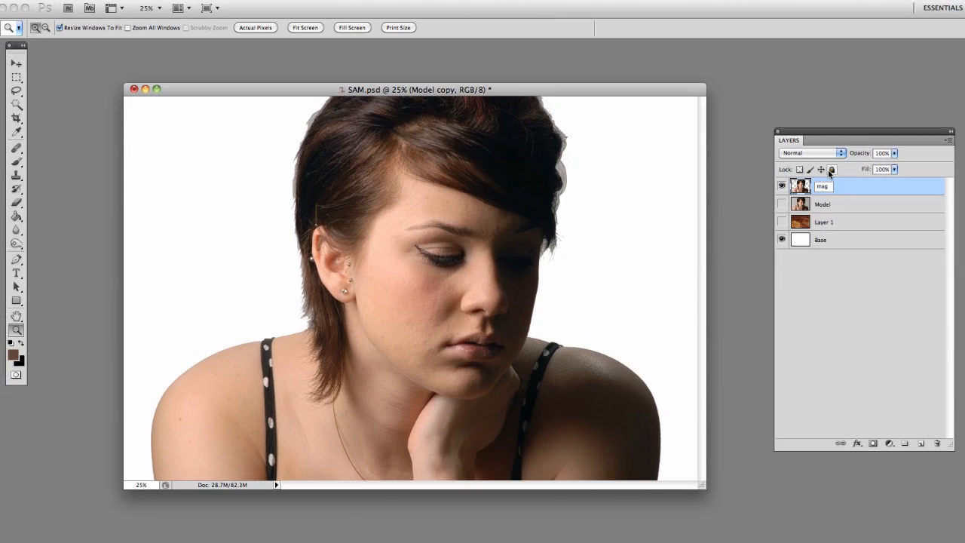
Step: Rename the Model copy layer to 'magicwand'
type("magicwand")
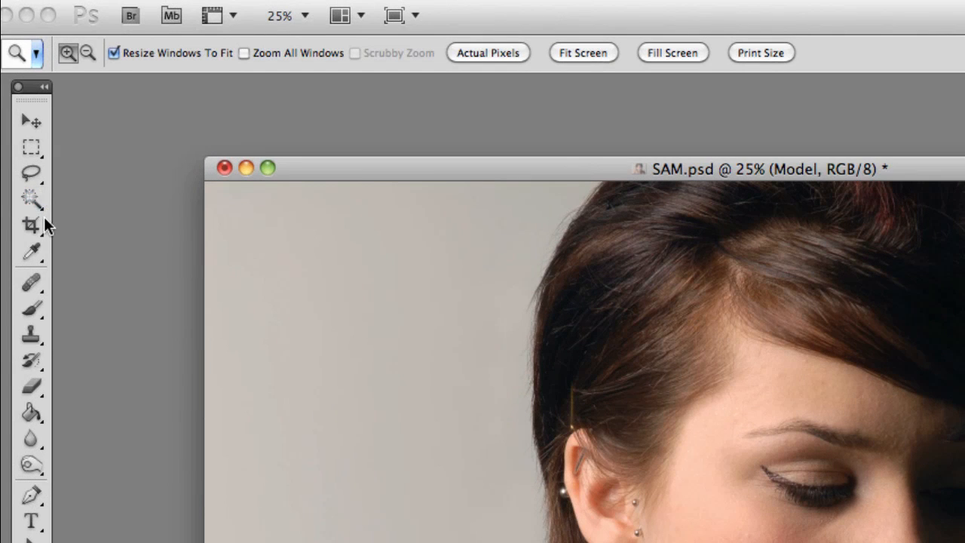
Step: Activate the Quick Selection Tool from the Magic Wand flyout and set its selection mode
left_click(30, 201)
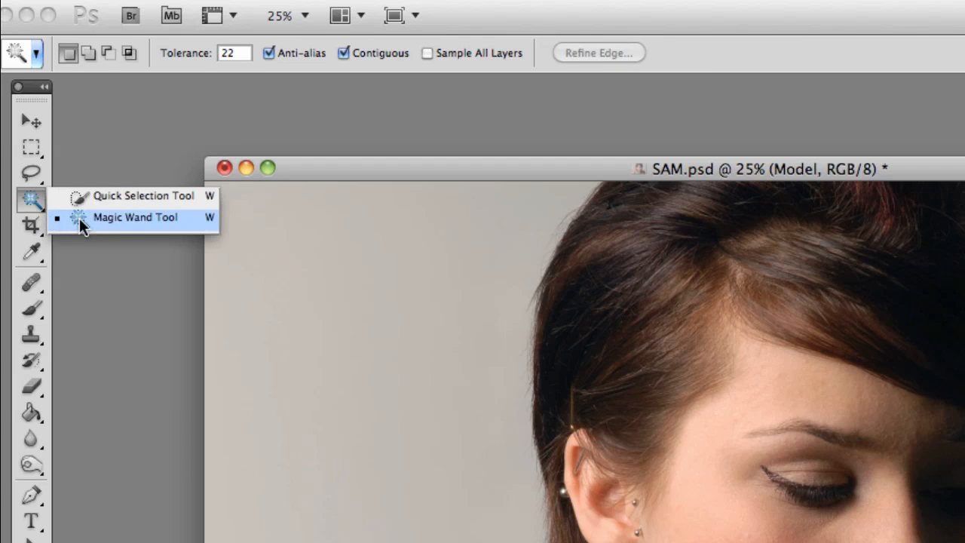
mouse_move(132, 201)
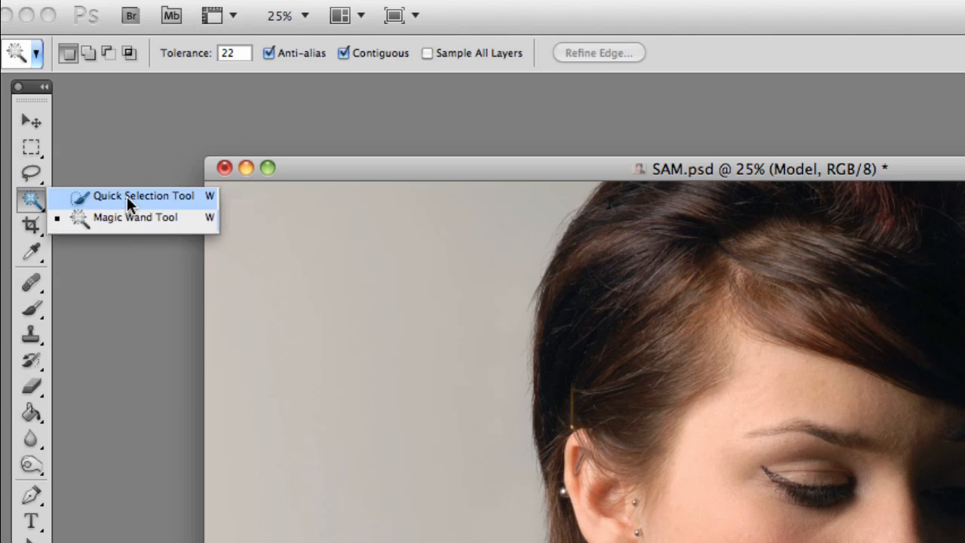
mouse_move(132, 225)
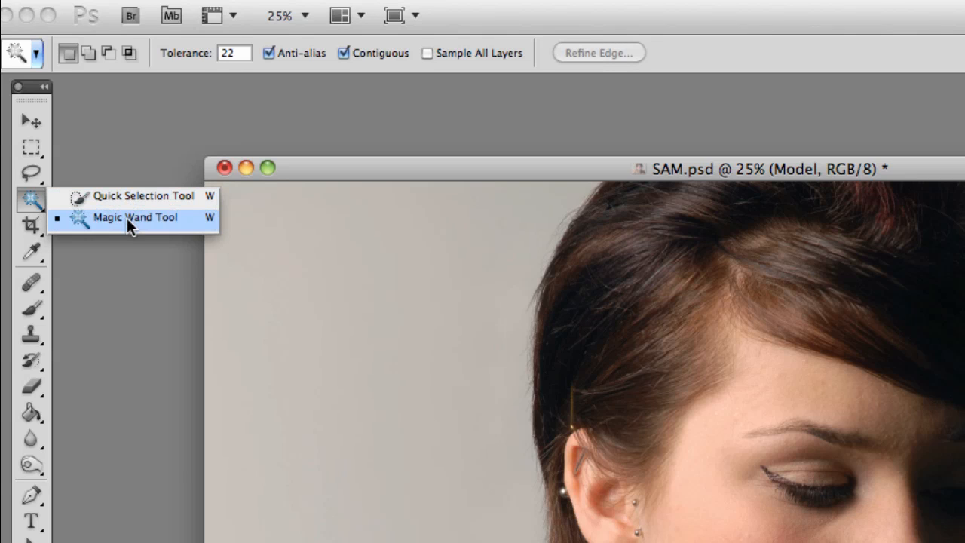
left_click(136, 217)
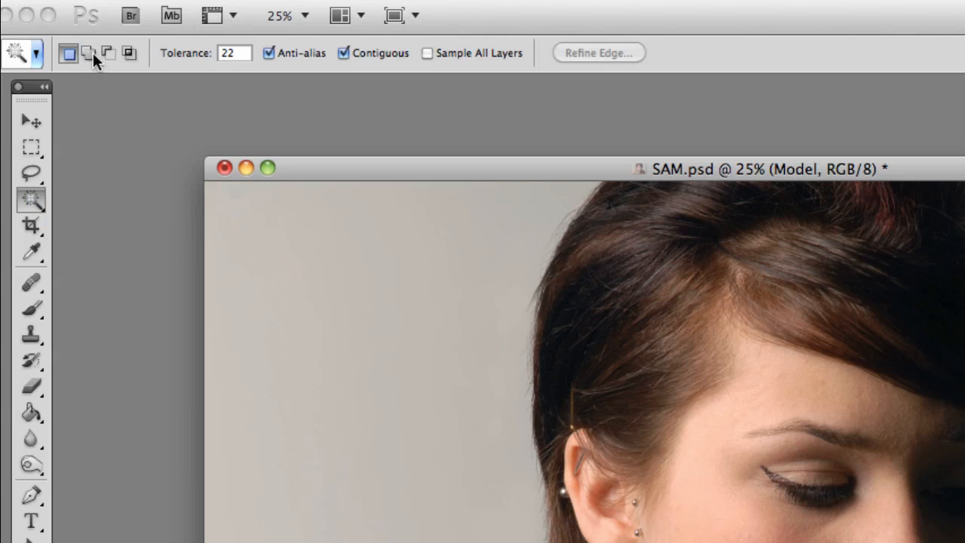
mouse_move(47, 211)
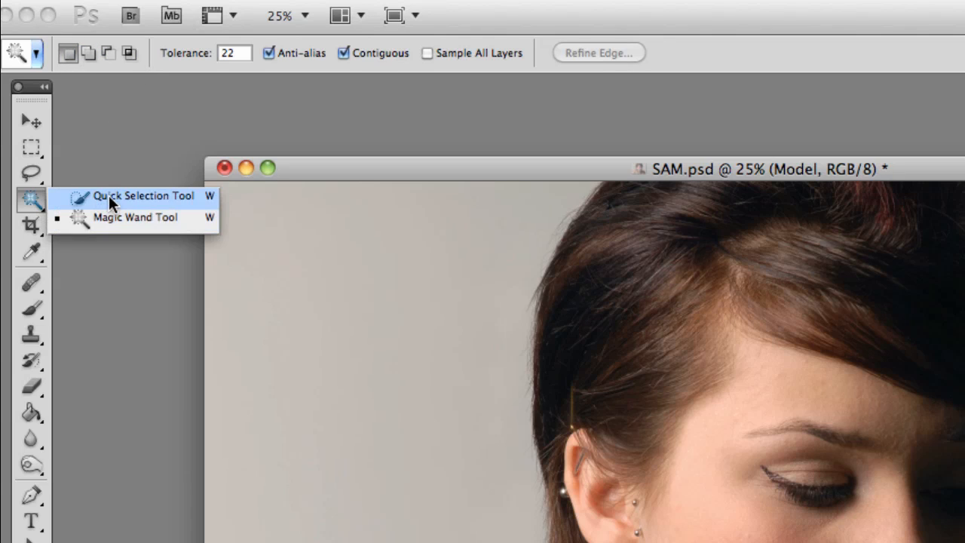
left_click(136, 195)
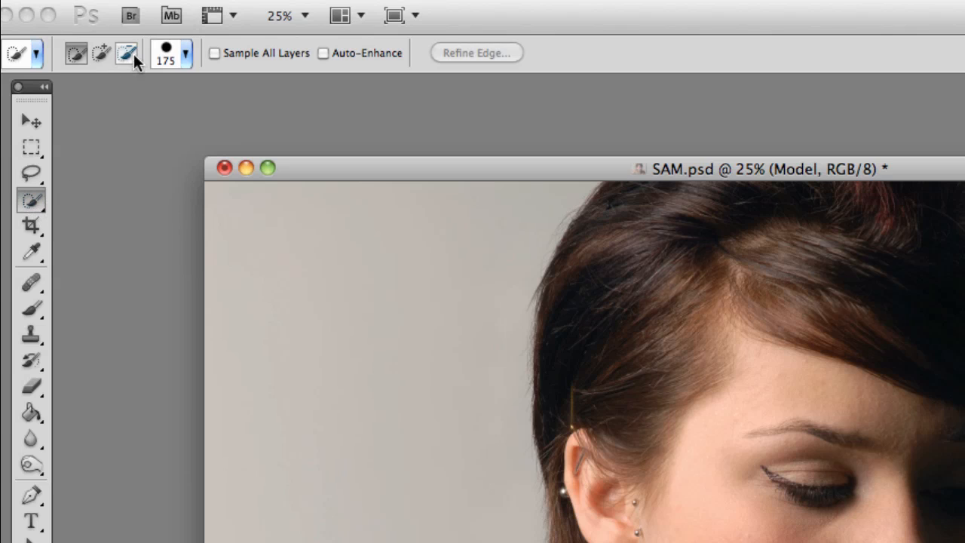
left_click(73, 55)
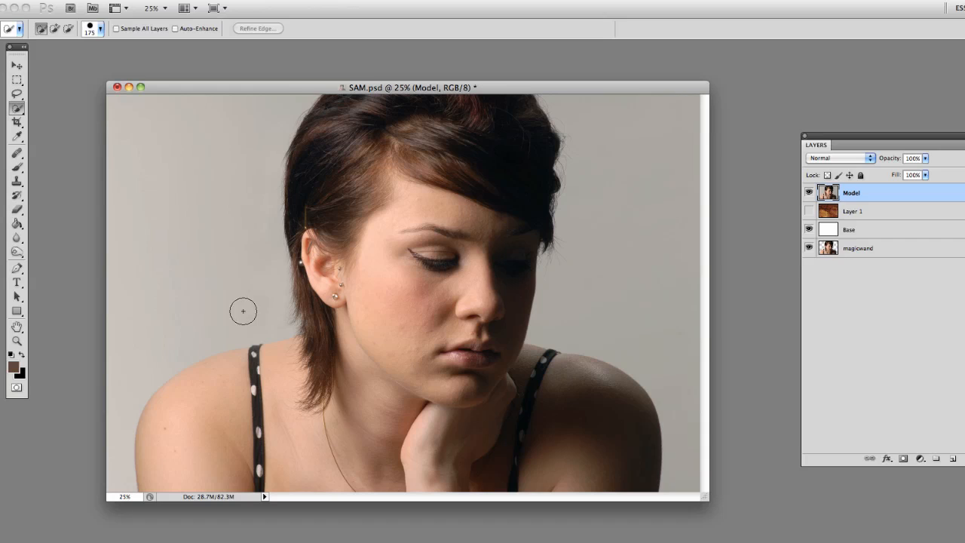
mouse_move(263, 307)
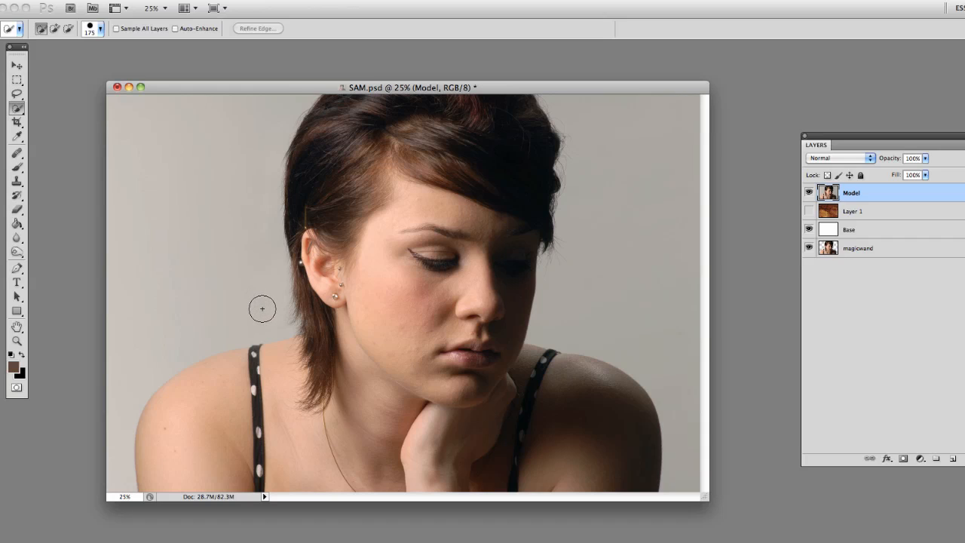
mouse_move(267, 314)
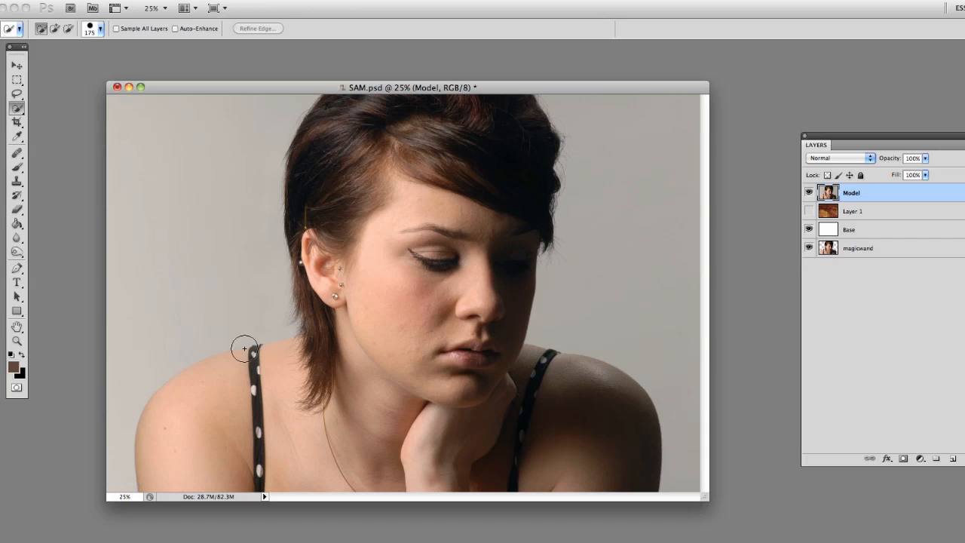
mouse_move(191, 438)
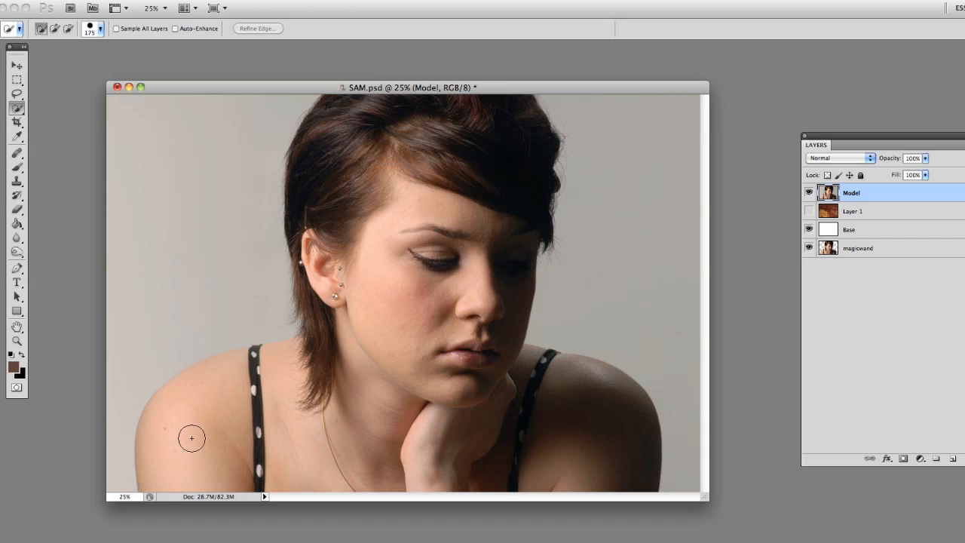
mouse_move(182, 478)
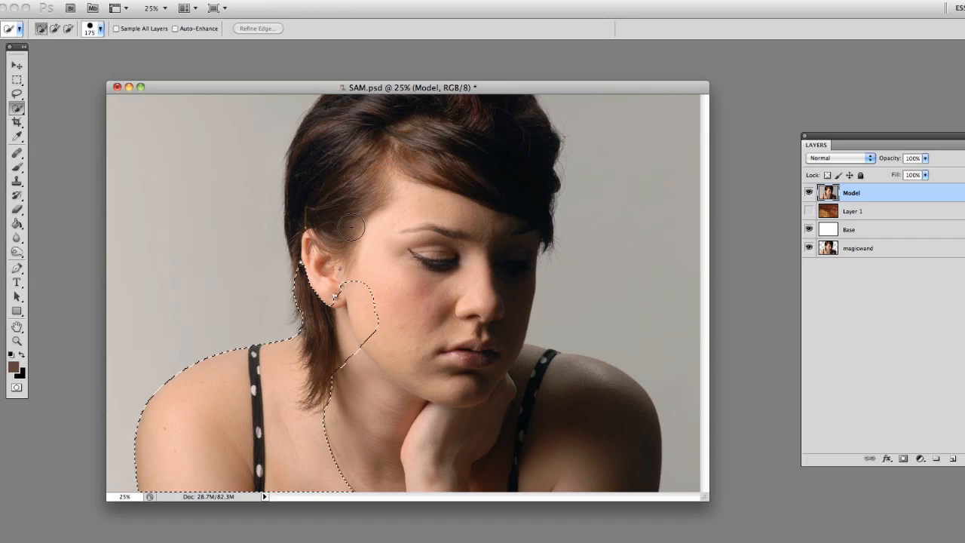
Step: Paint a quick selection across the model's hair, face and shoulders
left_click_drag(350, 228, 531, 398)
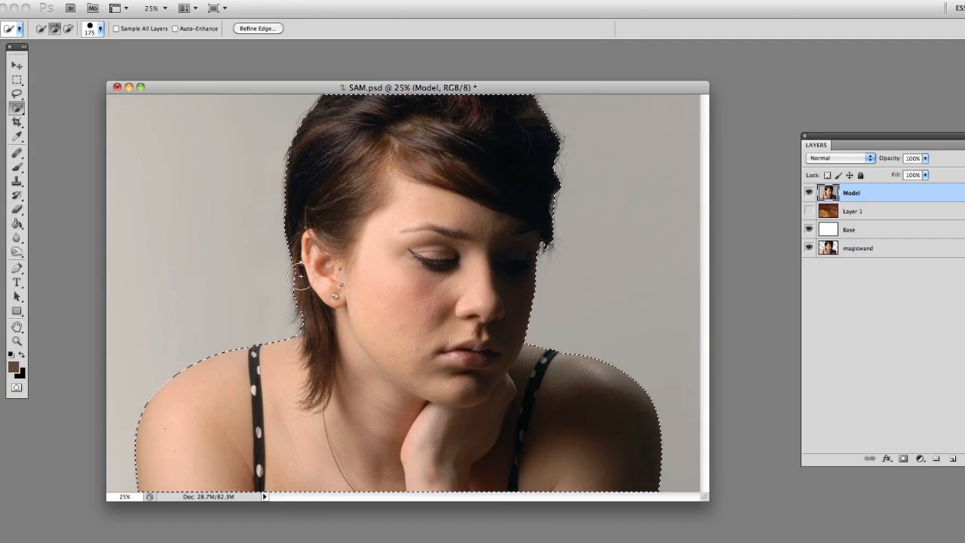
mouse_move(608, 402)
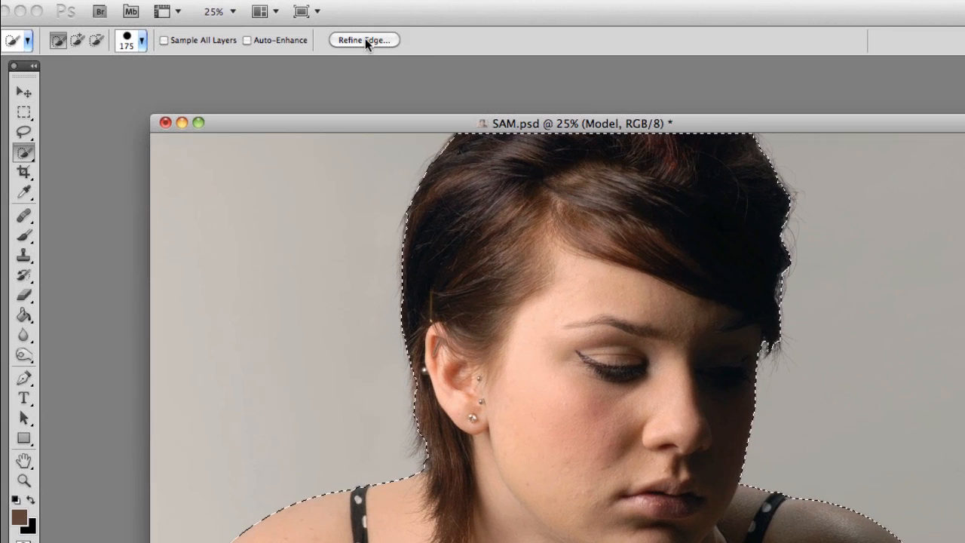
Step: Open Refine Edge and cycle views: Overlay, On Black, On White, Black & White, On Layers
left_click(378, 40)
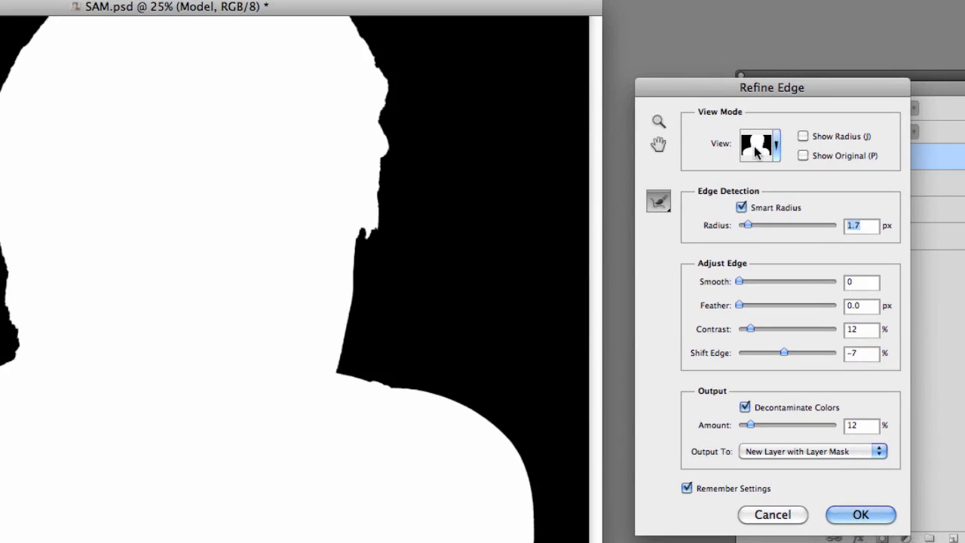
left_click(759, 143)
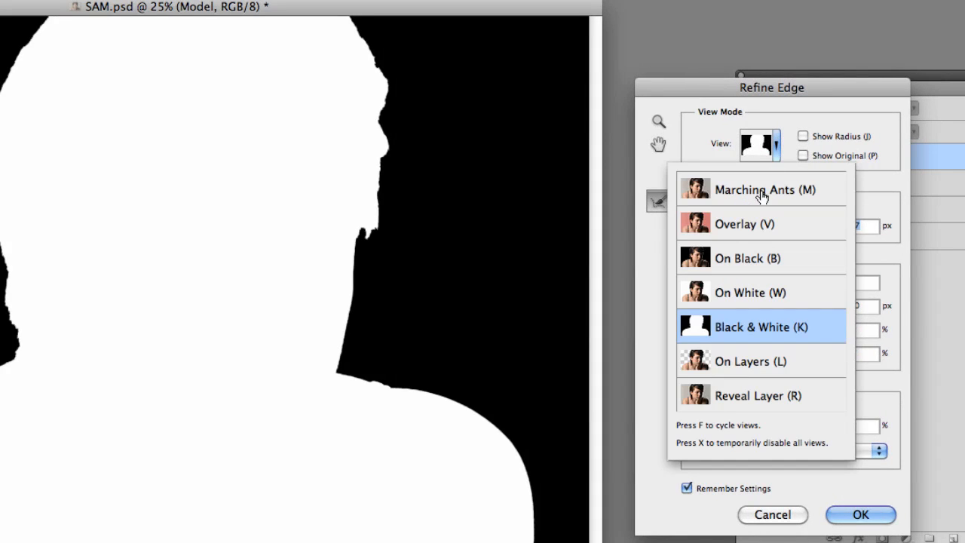
left_click(754, 224)
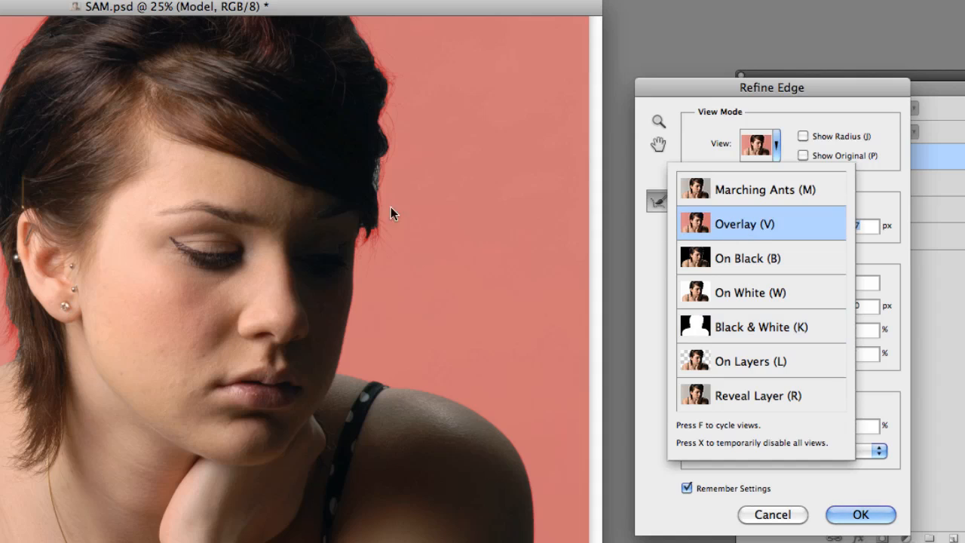
mouse_move(729, 272)
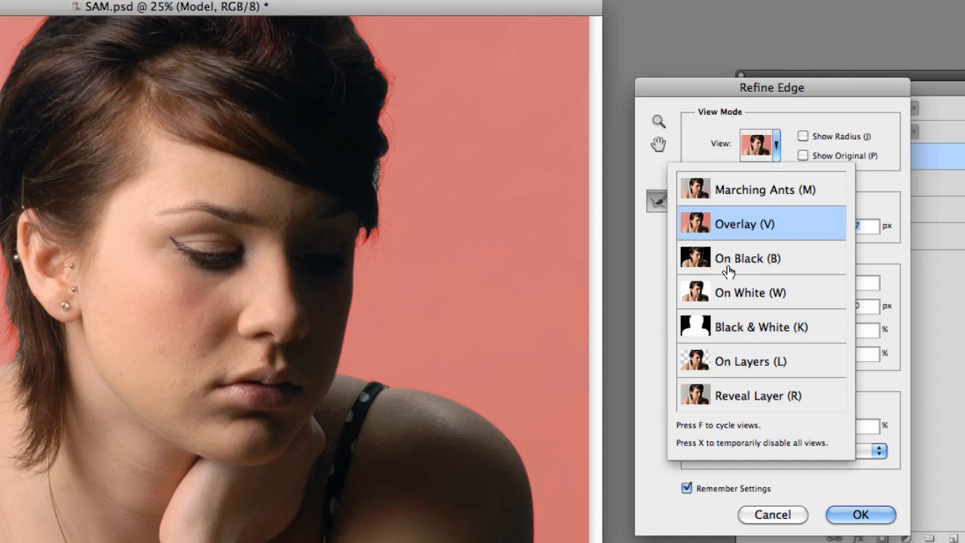
left_click(758, 326)
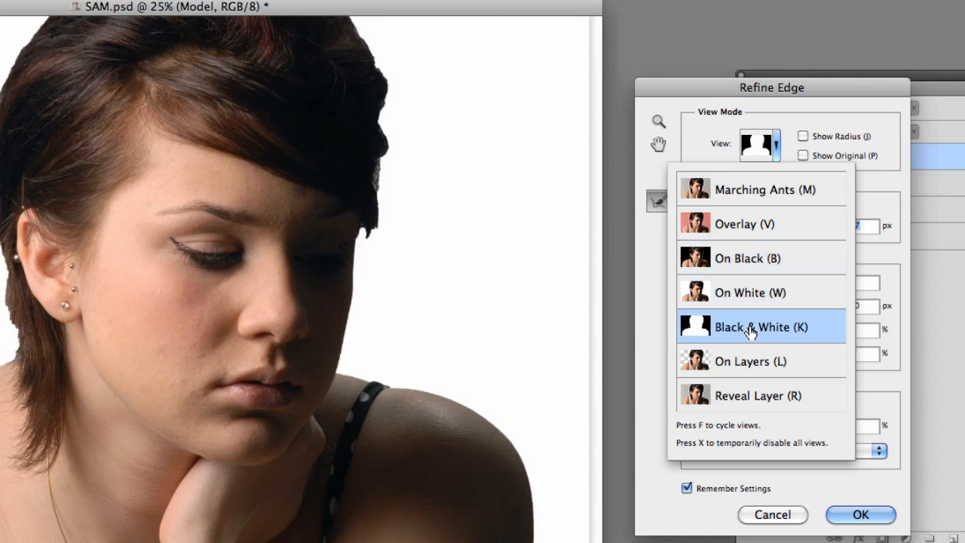
left_click(761, 327)
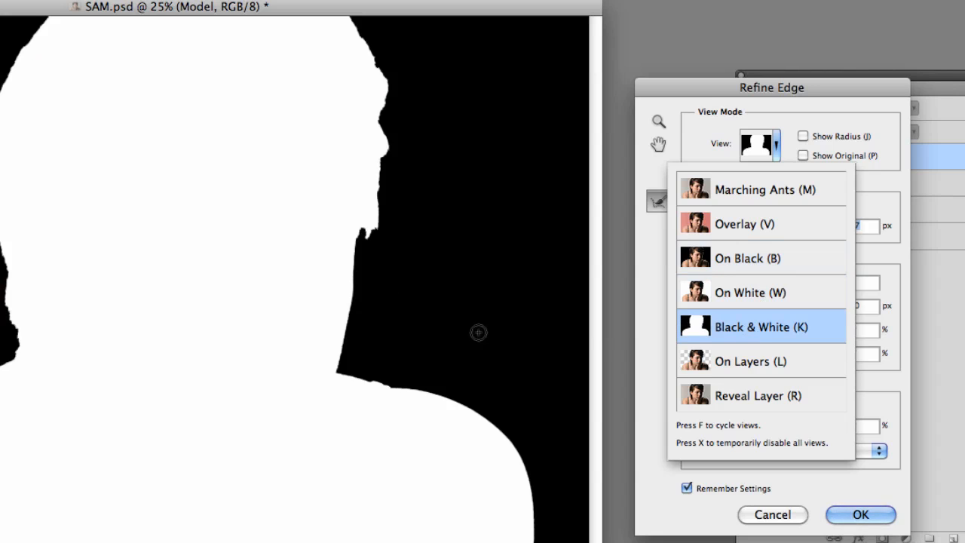
mouse_move(769, 330)
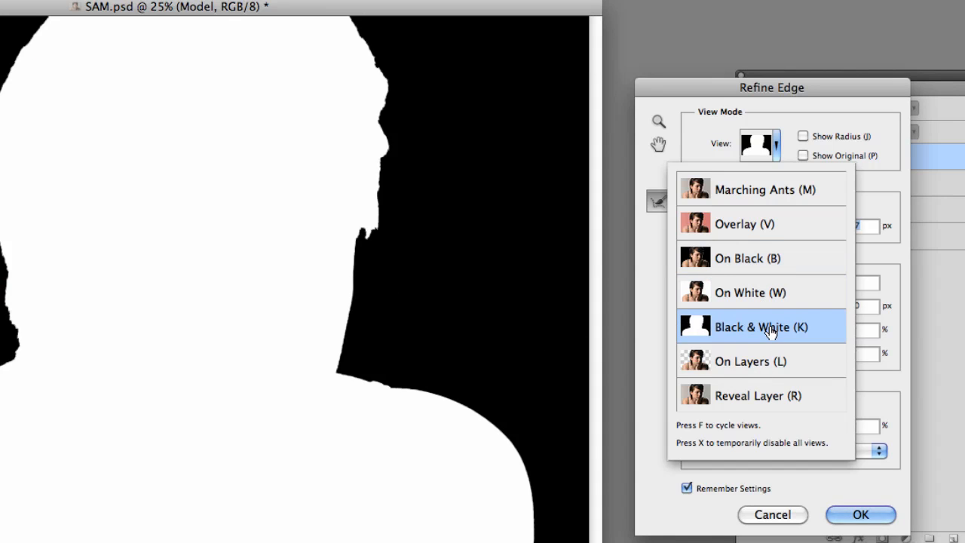
mouse_move(769, 313)
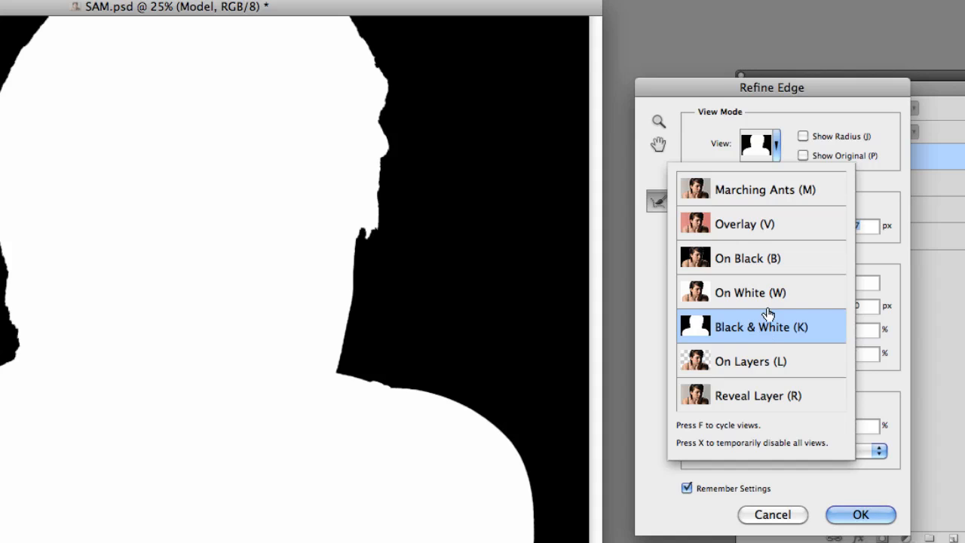
left_click(749, 361)
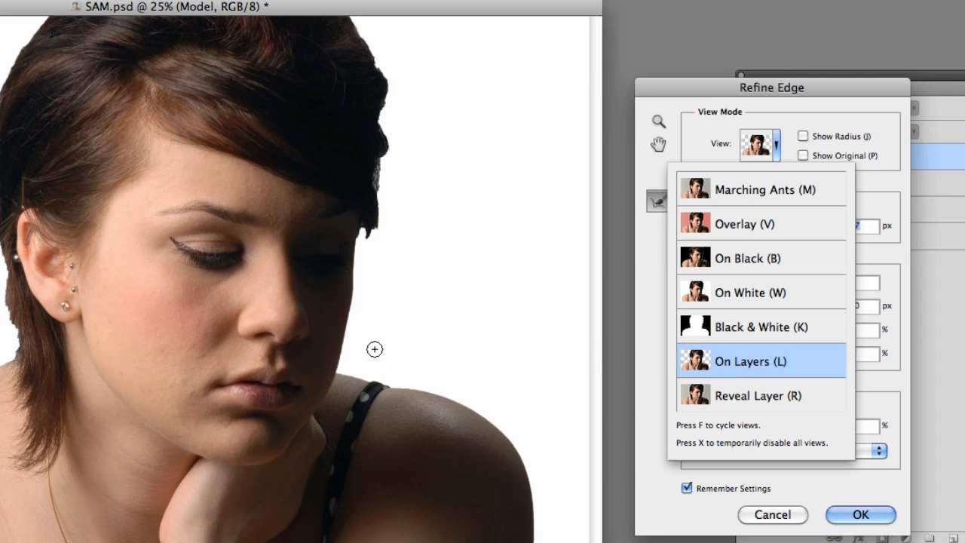
mouse_move(715, 368)
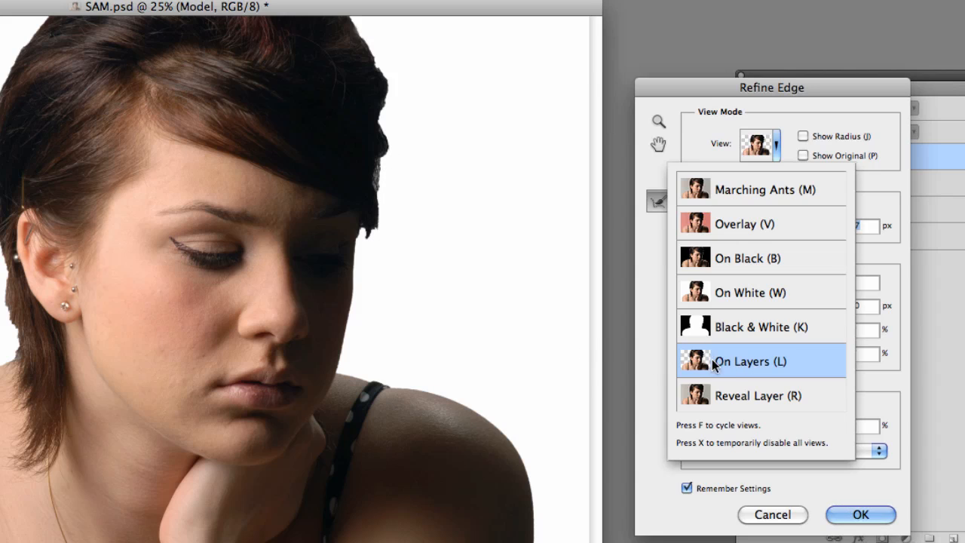
mouse_move(690, 379)
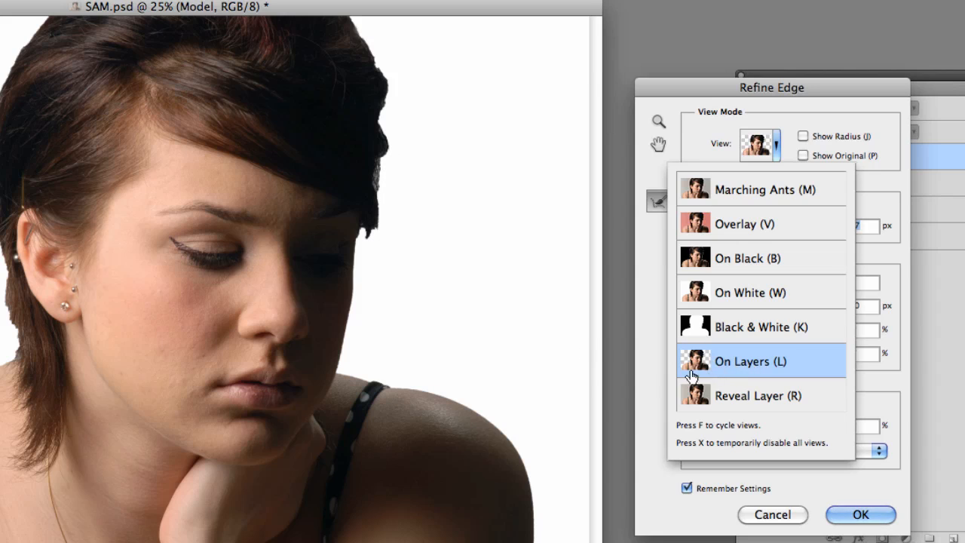
left_click(761, 362)
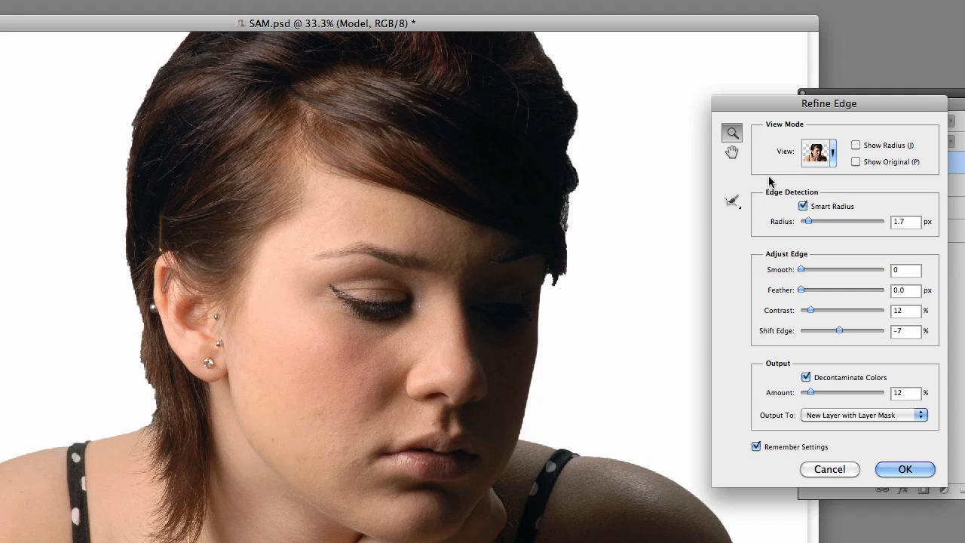
Step: Set the Refine Edge view to Black & White (K) mask preview
left_click(818, 151)
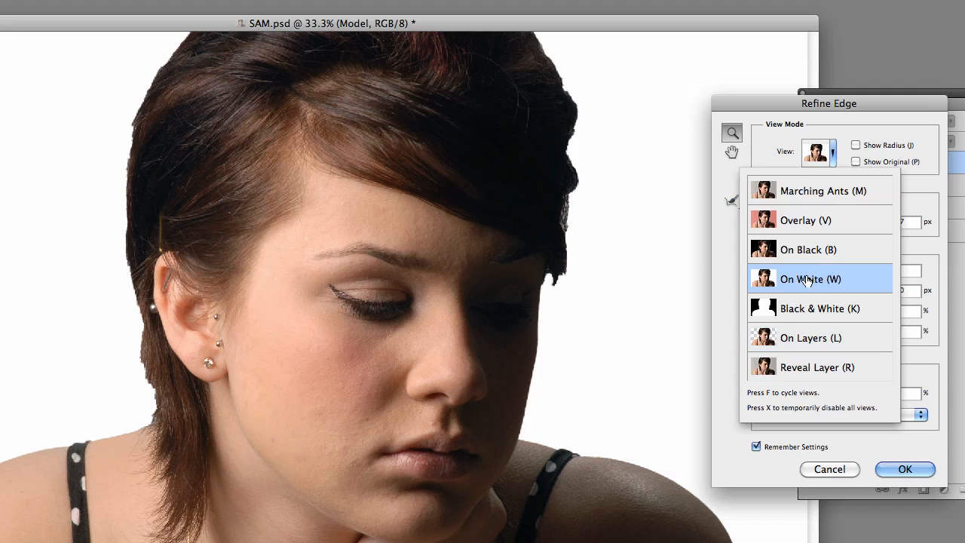
left_click(819, 309)
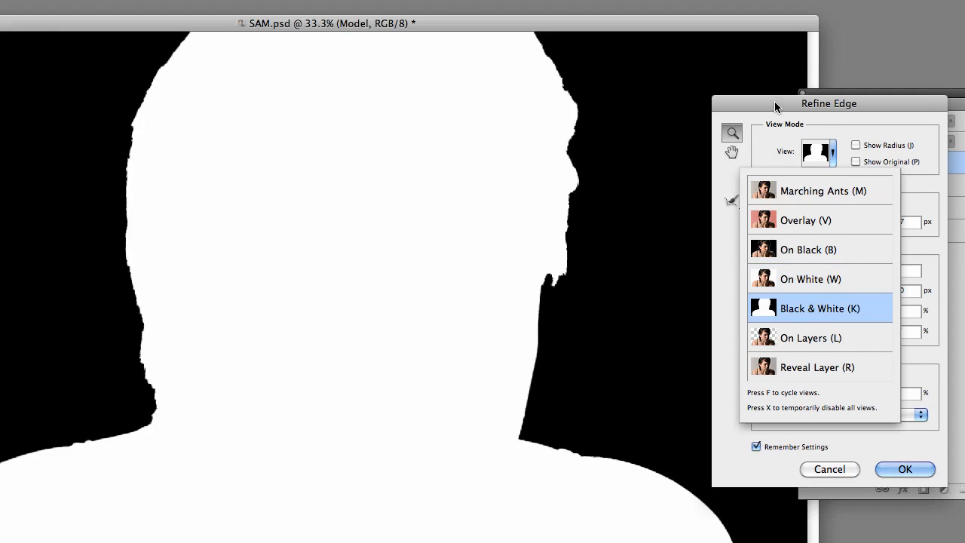
left_click(820, 307)
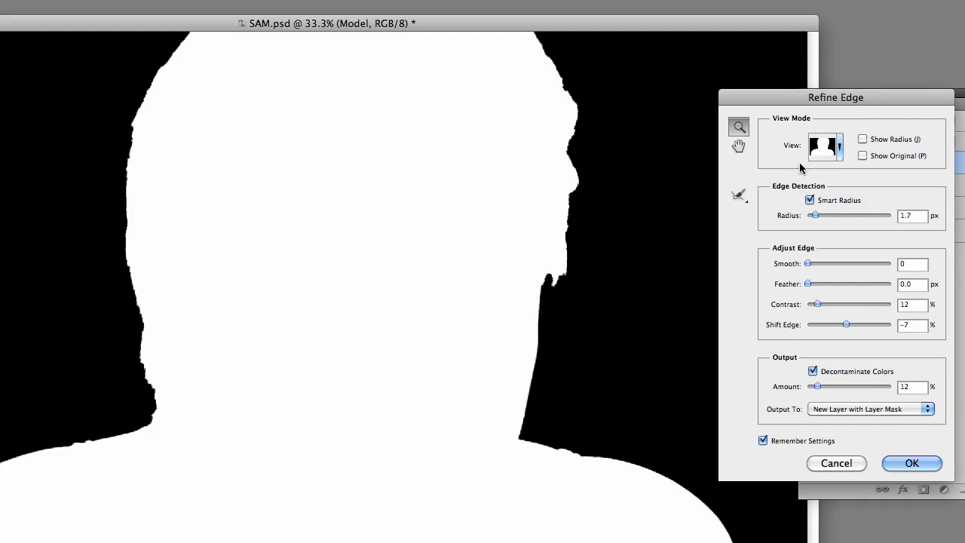
left_click(739, 195)
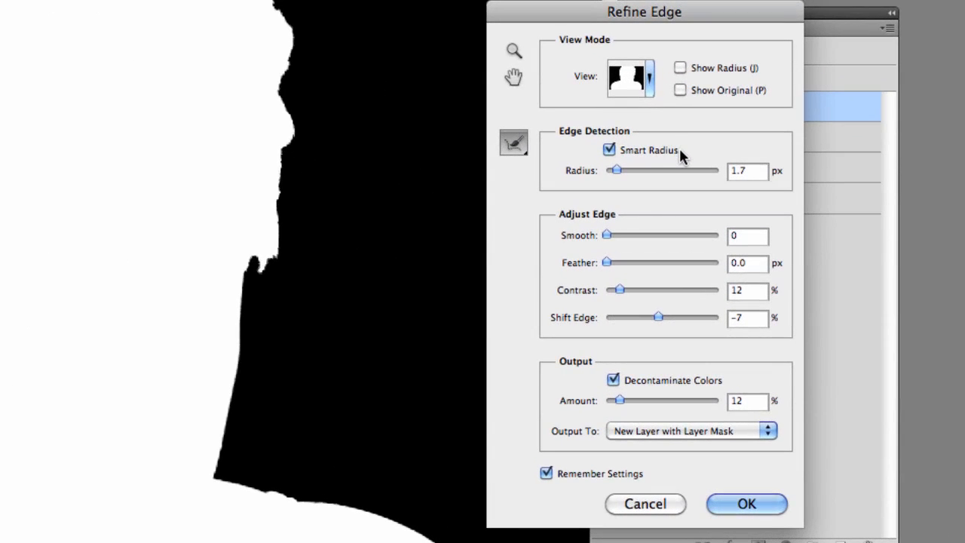
mouse_move(676, 159)
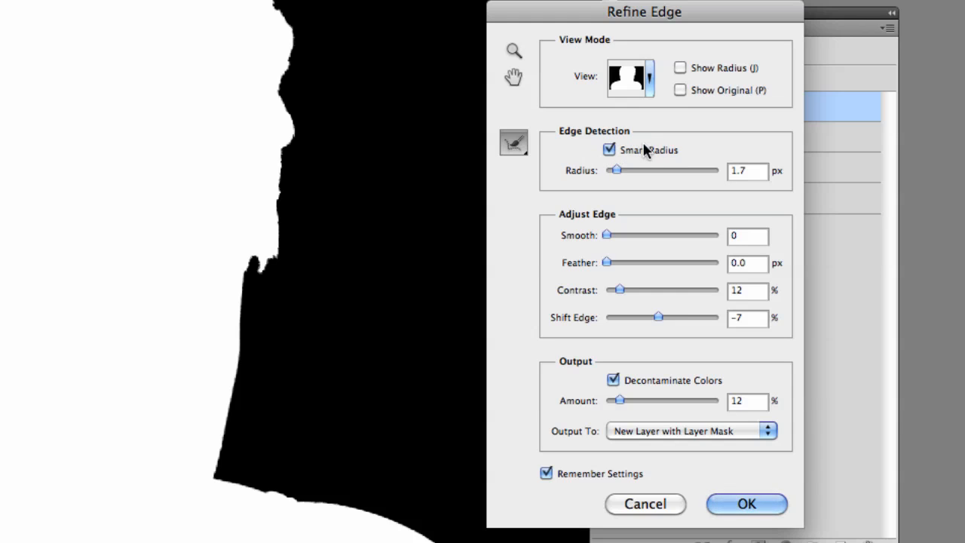
mouse_move(622, 181)
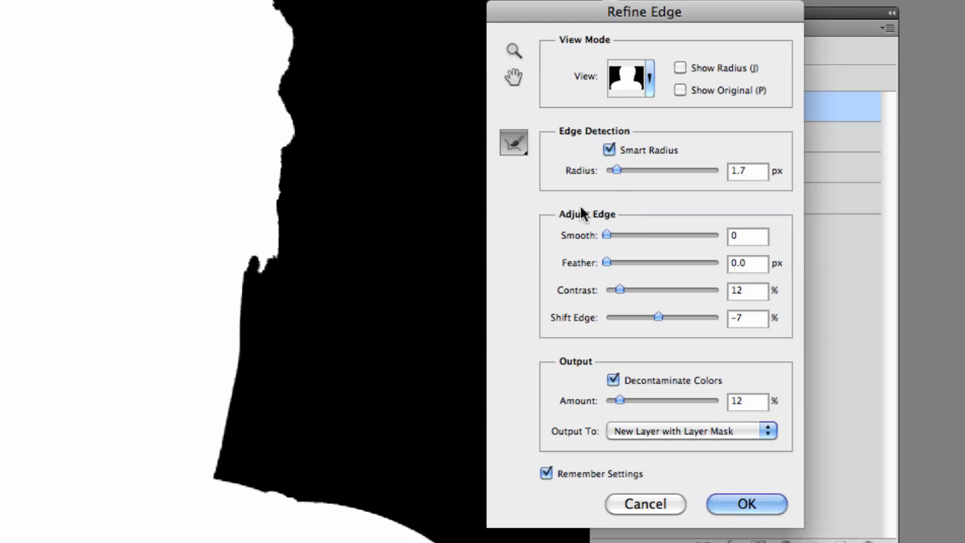
mouse_move(605, 266)
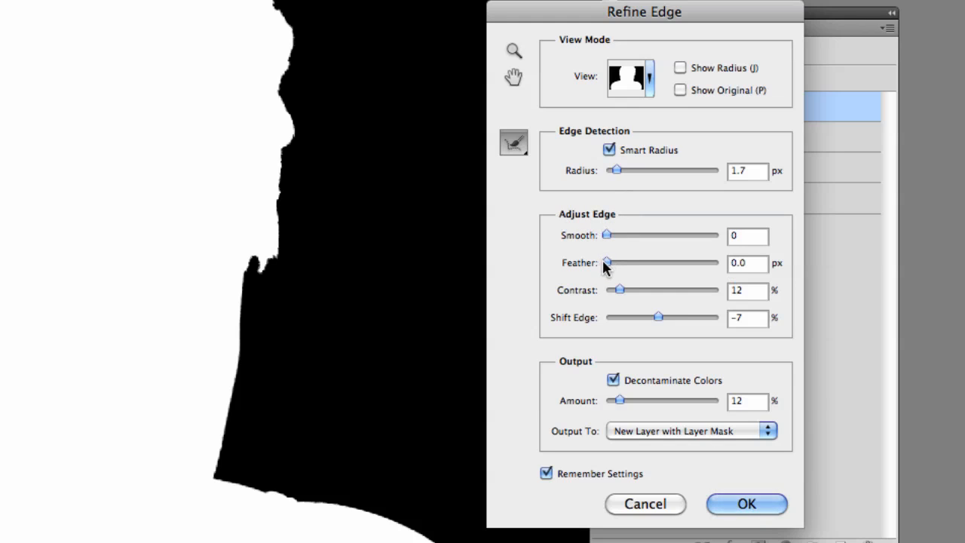
mouse_move(632, 265)
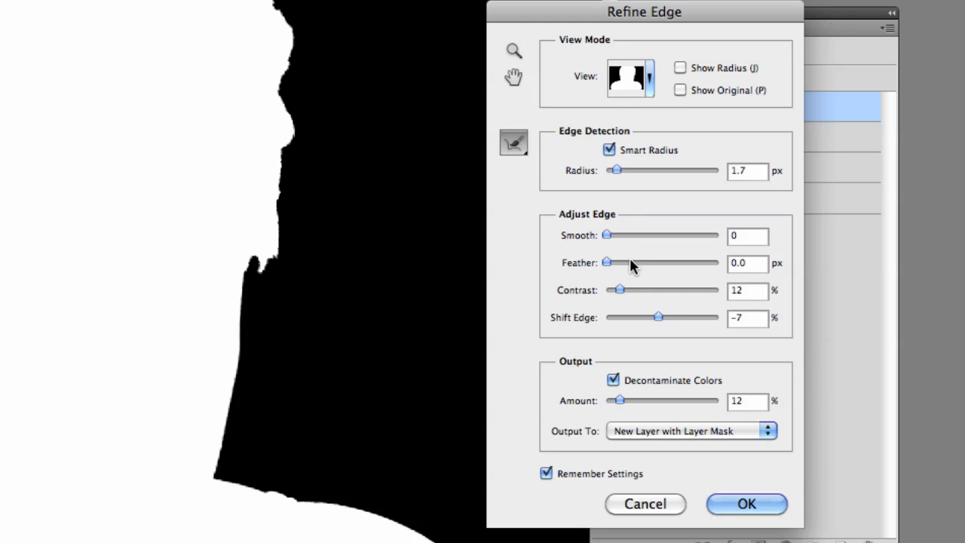
mouse_move(627, 265)
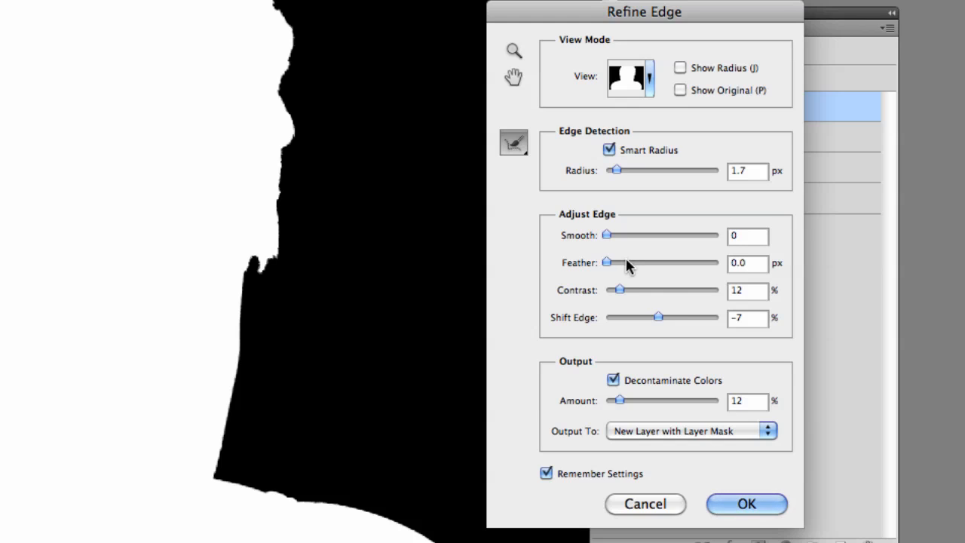
mouse_move(620, 237)
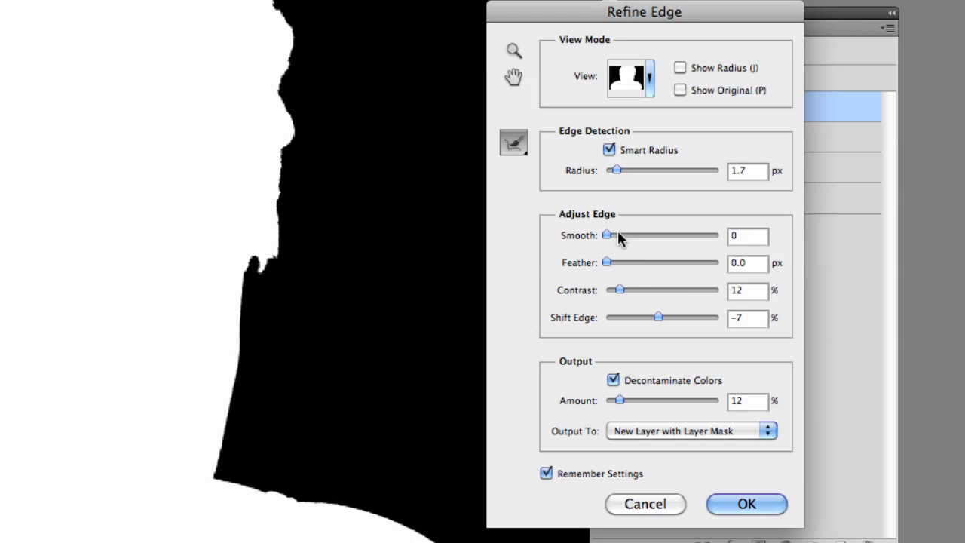
mouse_move(622, 296)
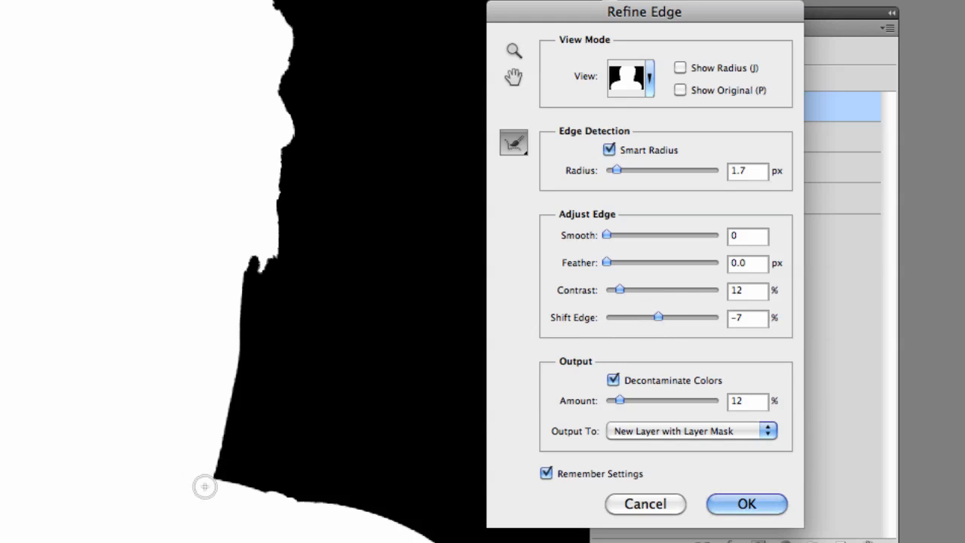
mouse_move(242, 486)
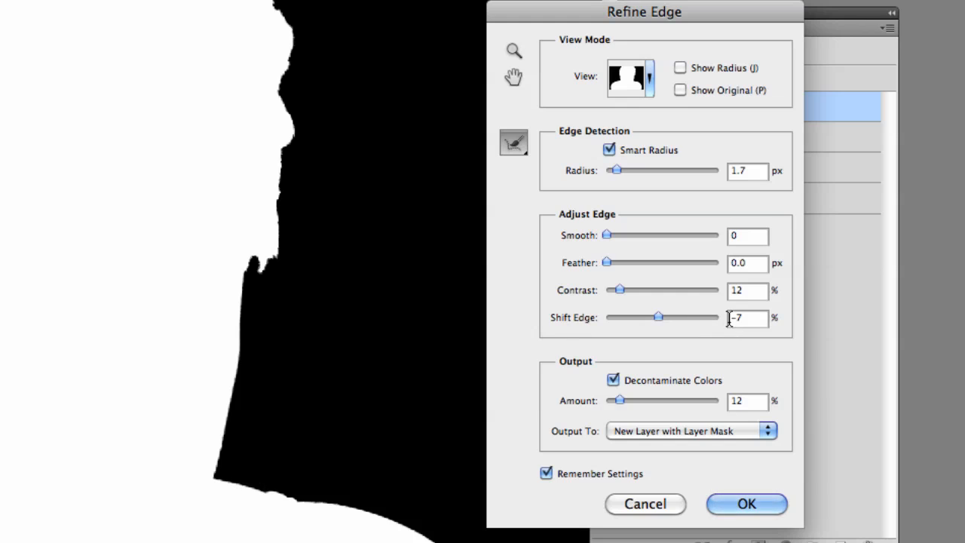
mouse_move(689, 355)
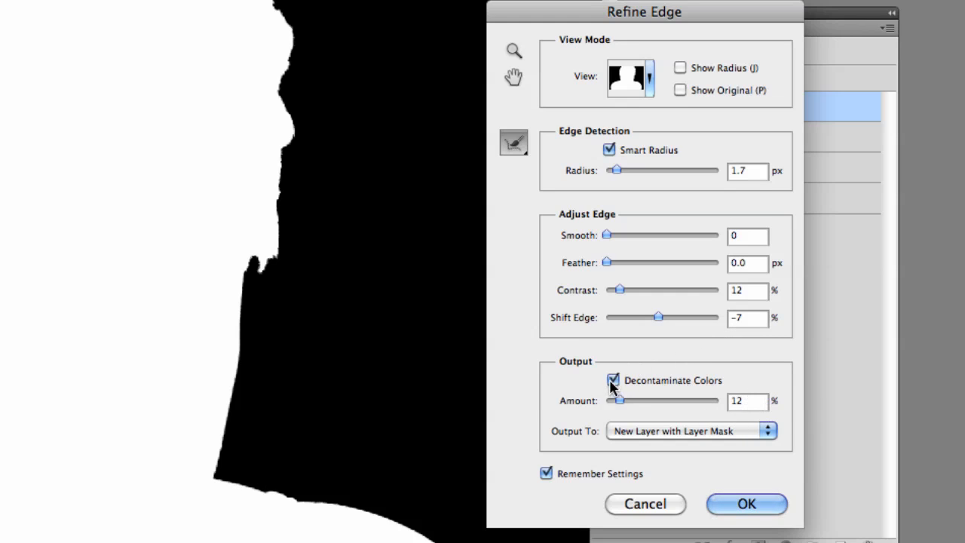
mouse_move(621, 404)
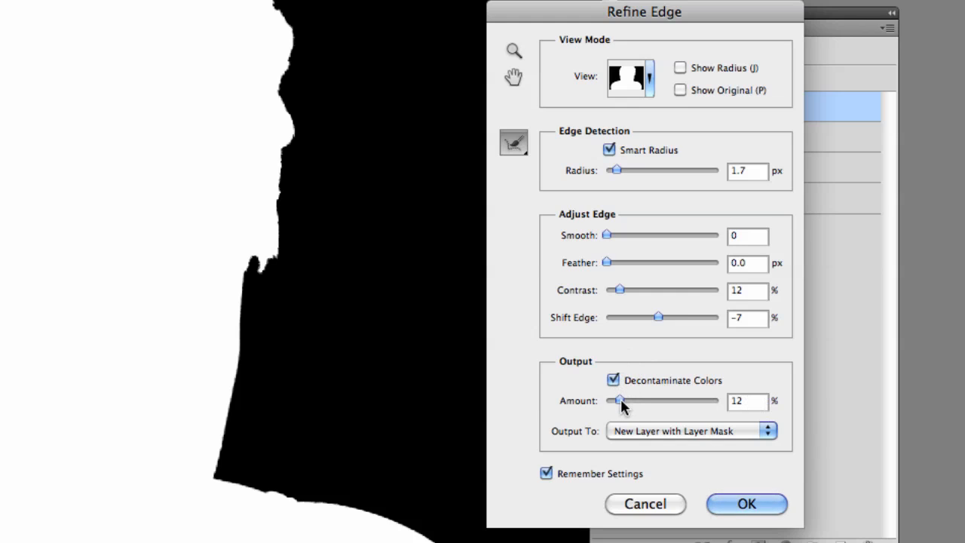
mouse_move(656, 454)
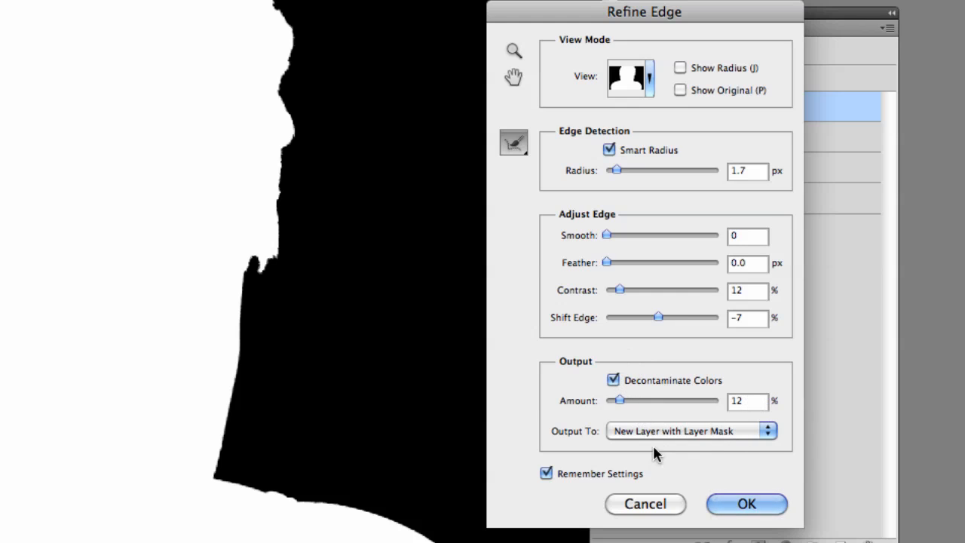
mouse_move(696, 454)
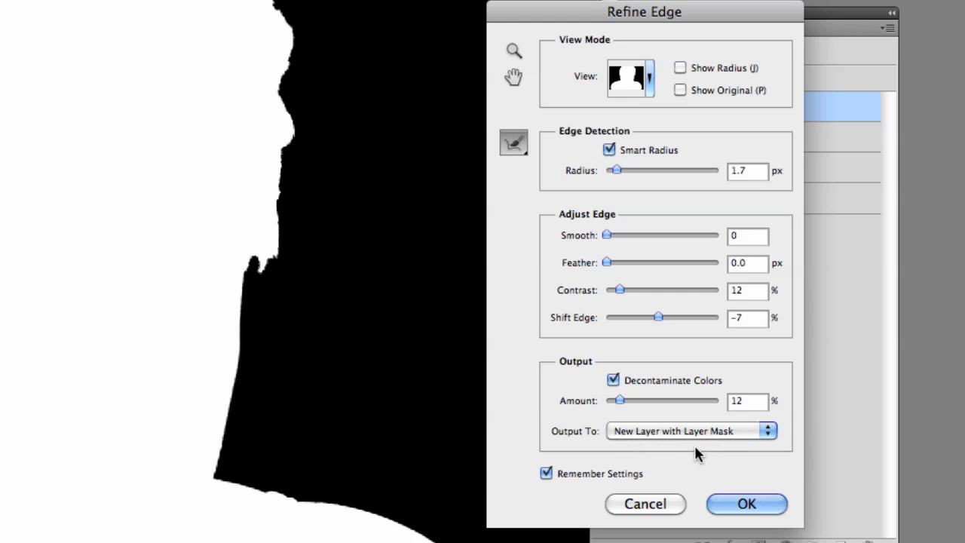
mouse_move(637, 440)
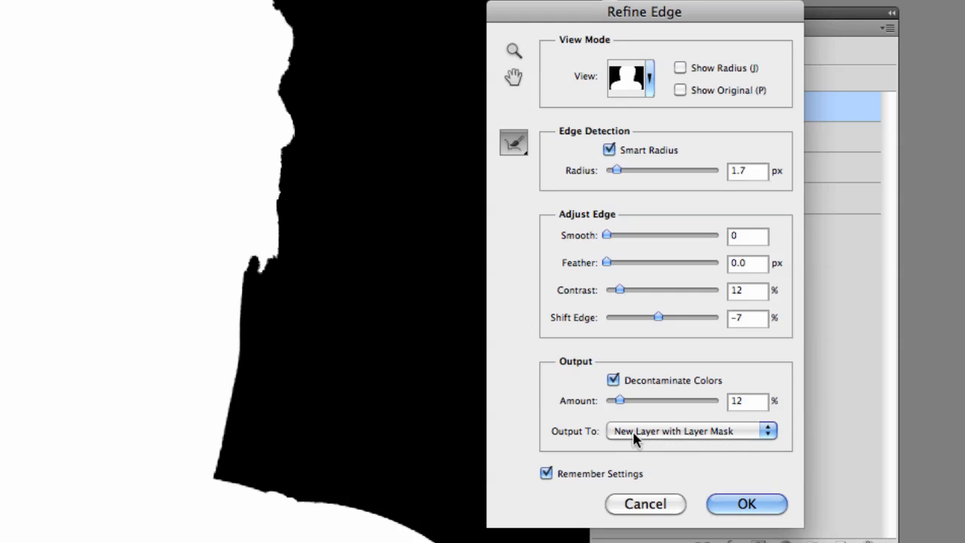
mouse_move(737, 454)
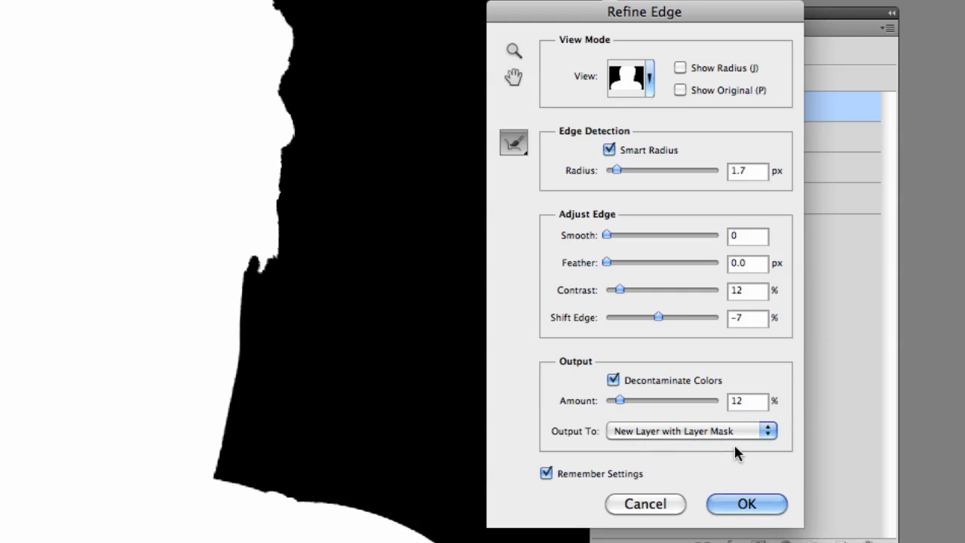
mouse_move(721, 448)
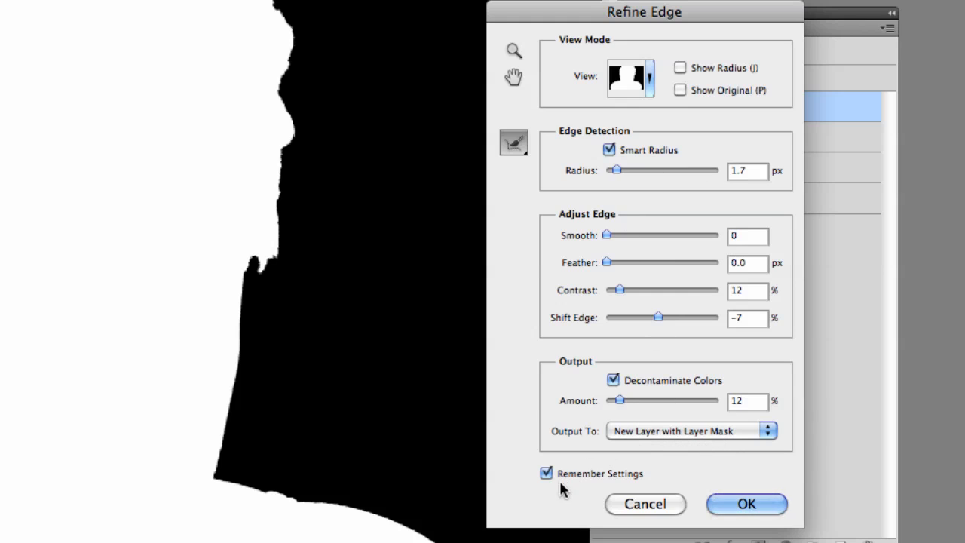
mouse_move(735, 504)
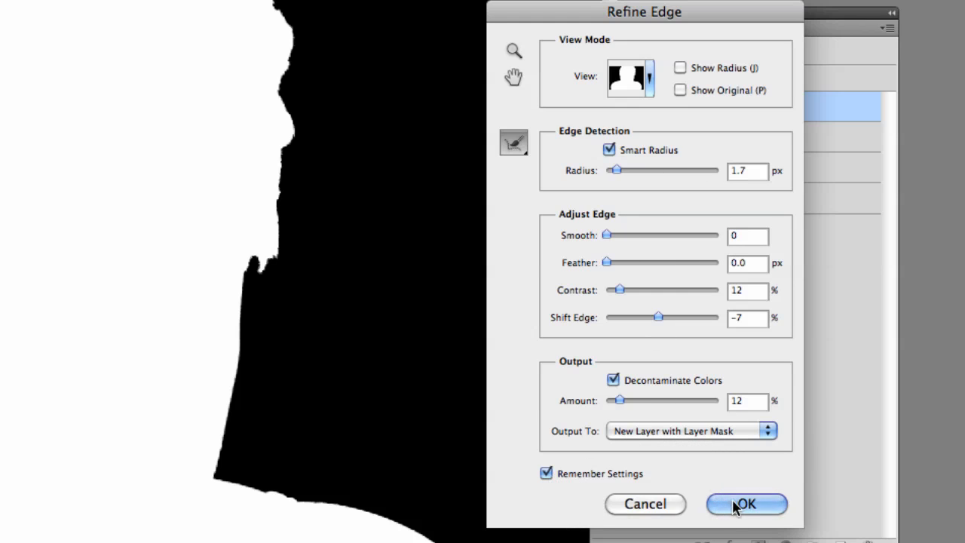
mouse_move(663, 186)
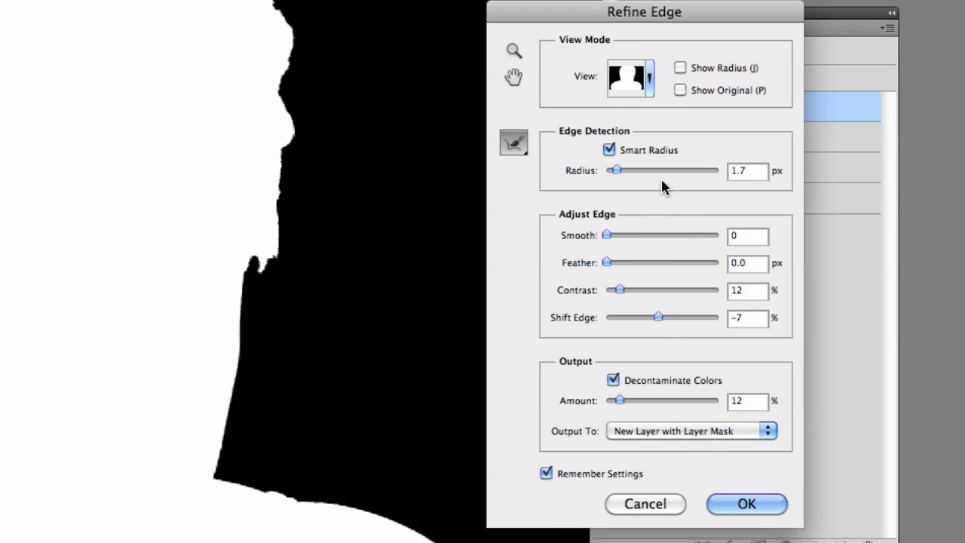
mouse_move(726, 500)
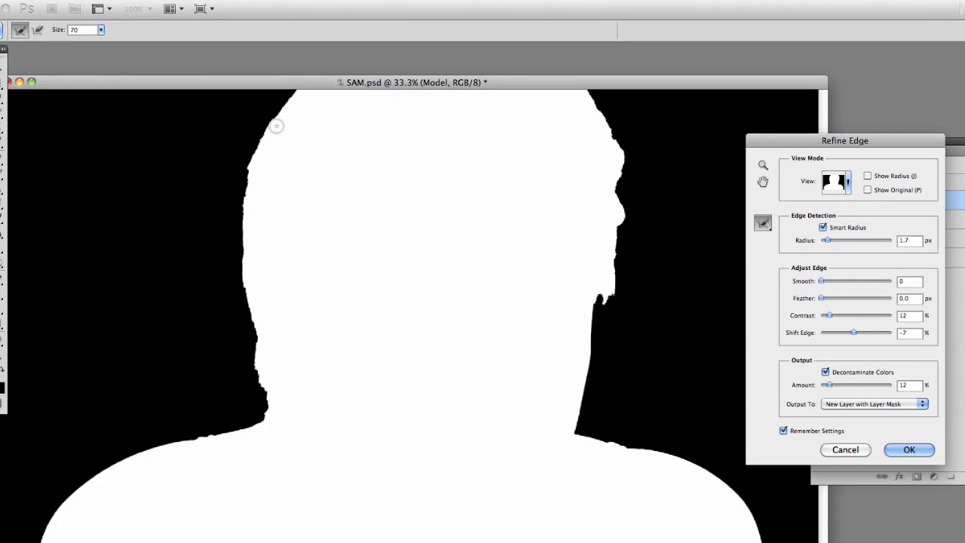
mouse_move(329, 156)
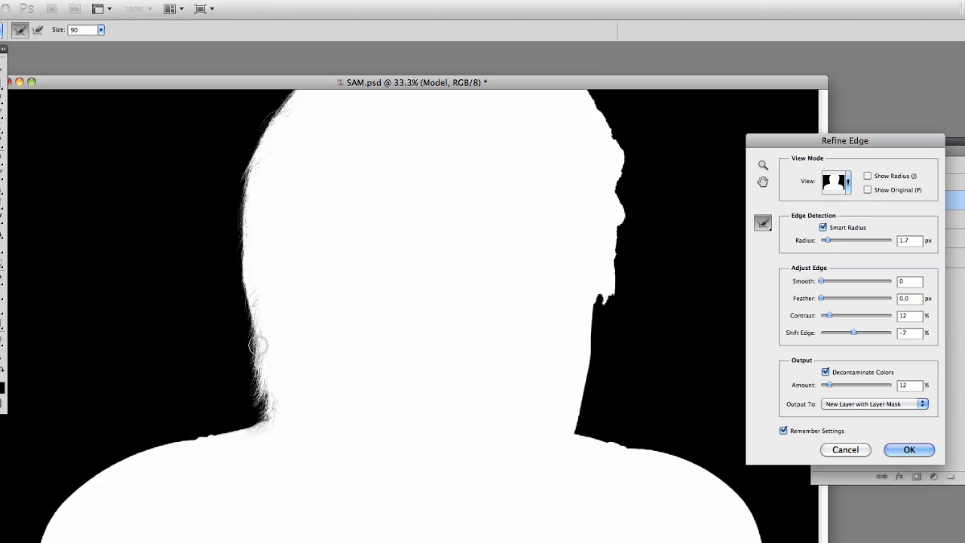
Step: Brush Refine Radius along the hair on both sides, the neck, cheek and ear
left_click_drag(259, 345, 262, 142)
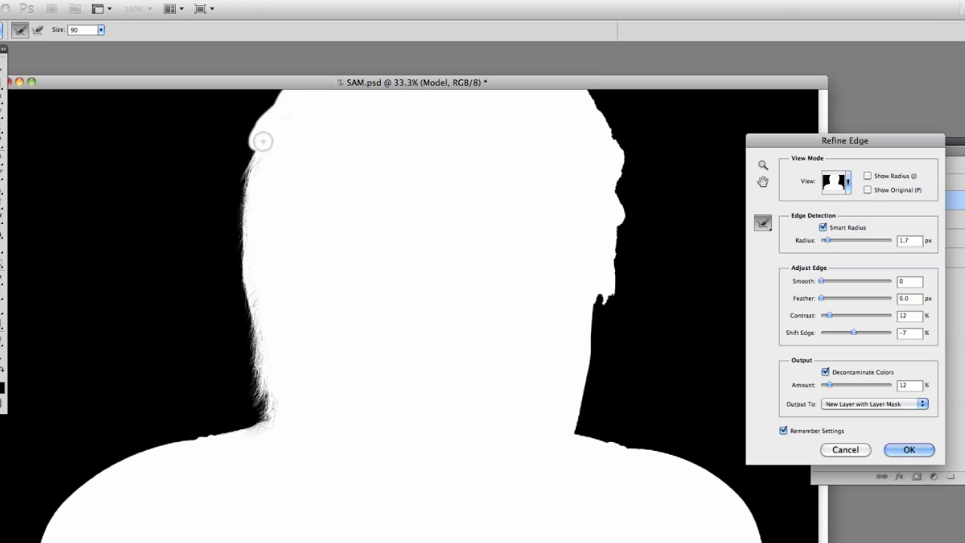
left_click_drag(262, 141, 256, 332)
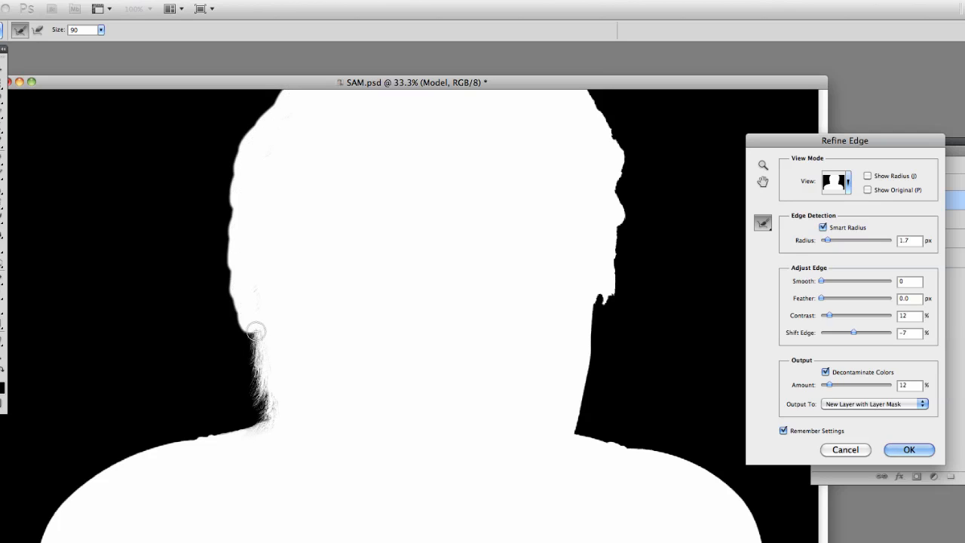
left_click_drag(256, 332, 266, 366)
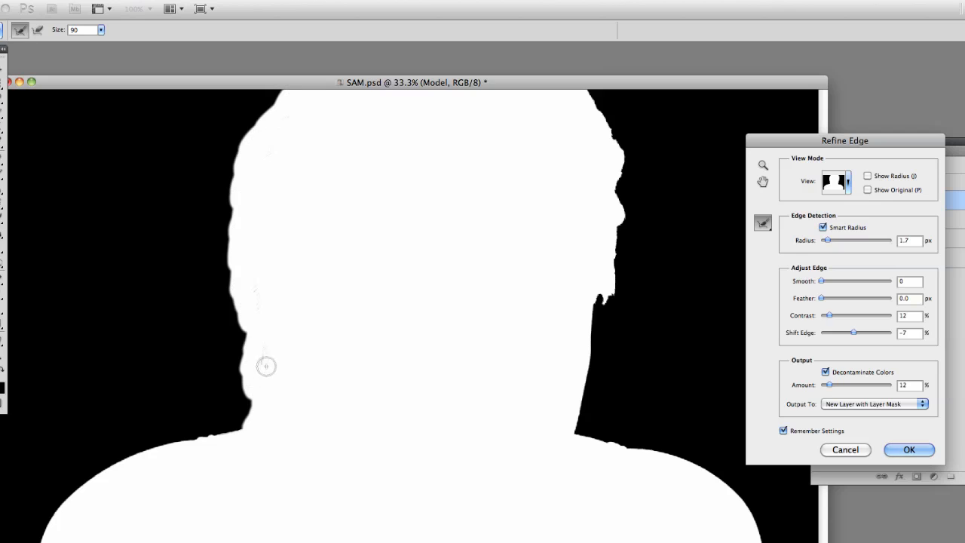
left_click_drag(266, 365, 409, 258)
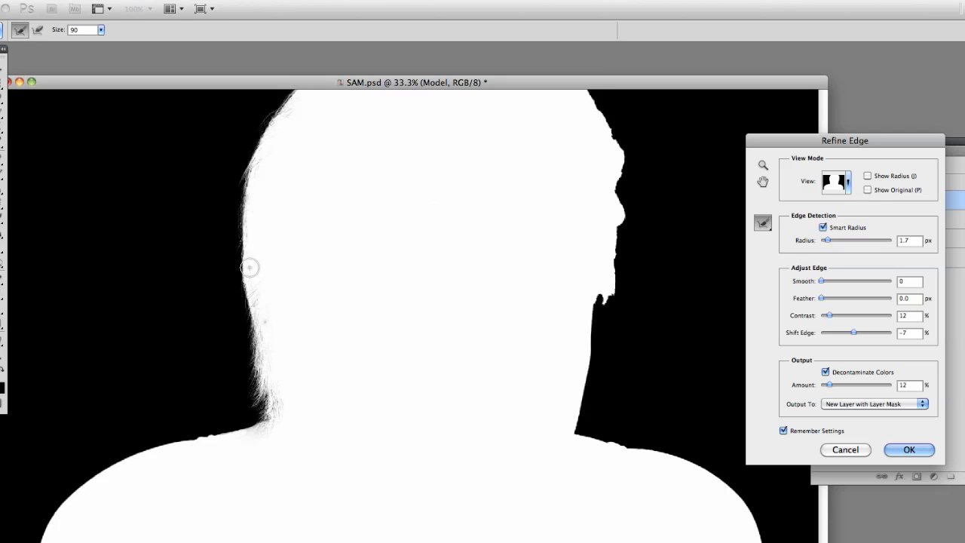
mouse_move(304, 116)
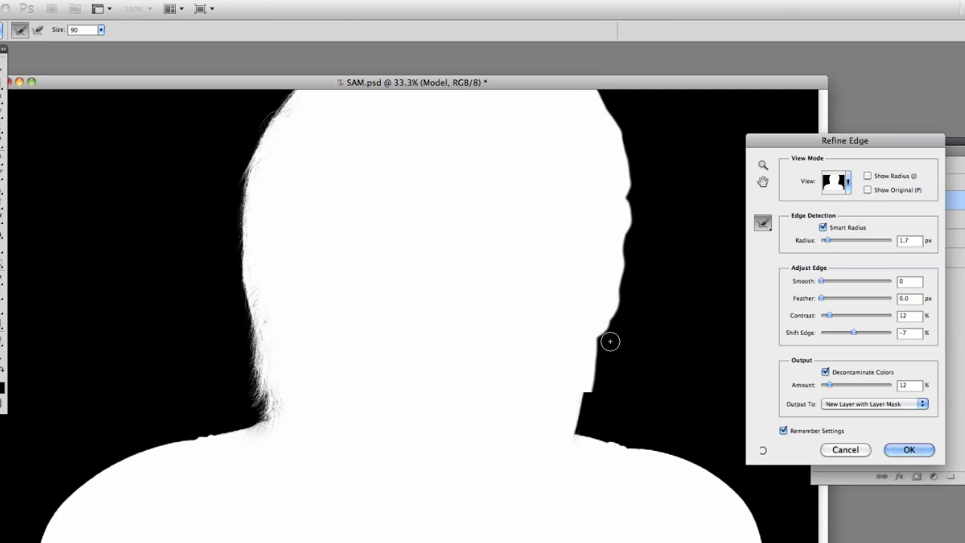
left_click_drag(609, 341, 616, 296)
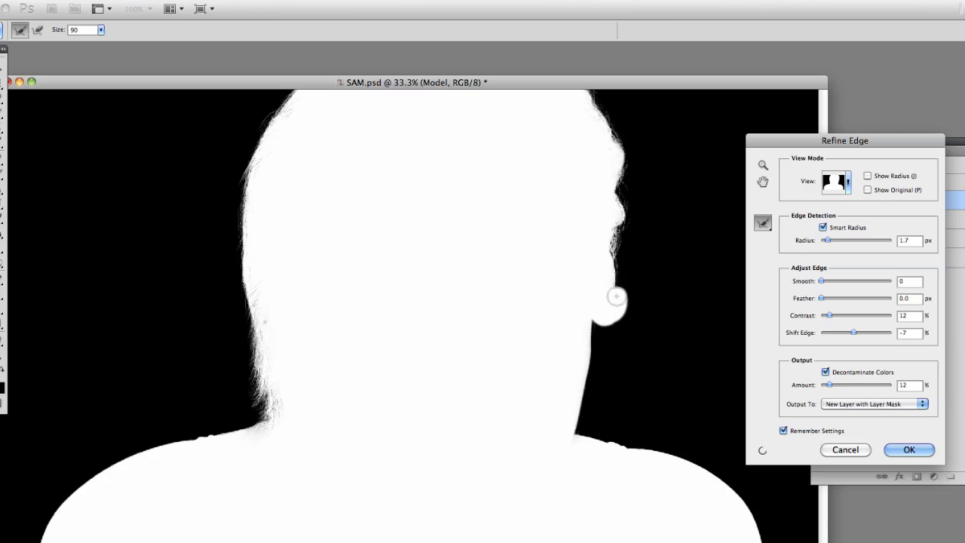
left_click_drag(616, 296, 612, 128)
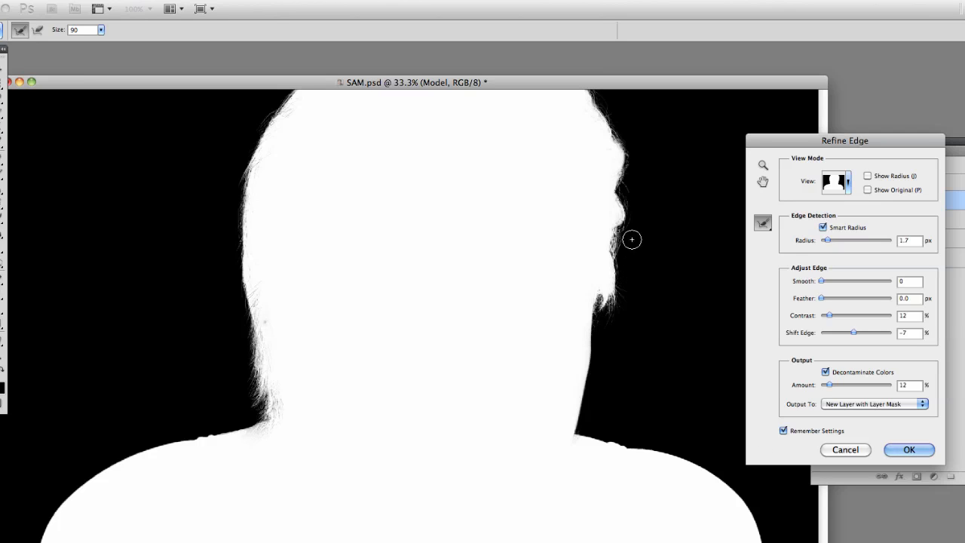
mouse_move(329, 353)
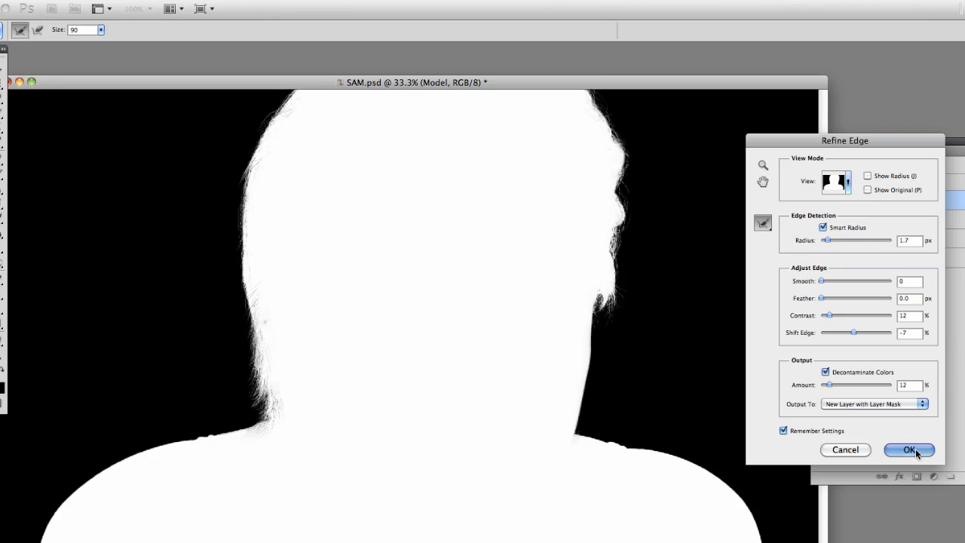
Step: Apply Refine Edge, outputting a new layer with layer mask
left_click(908, 450)
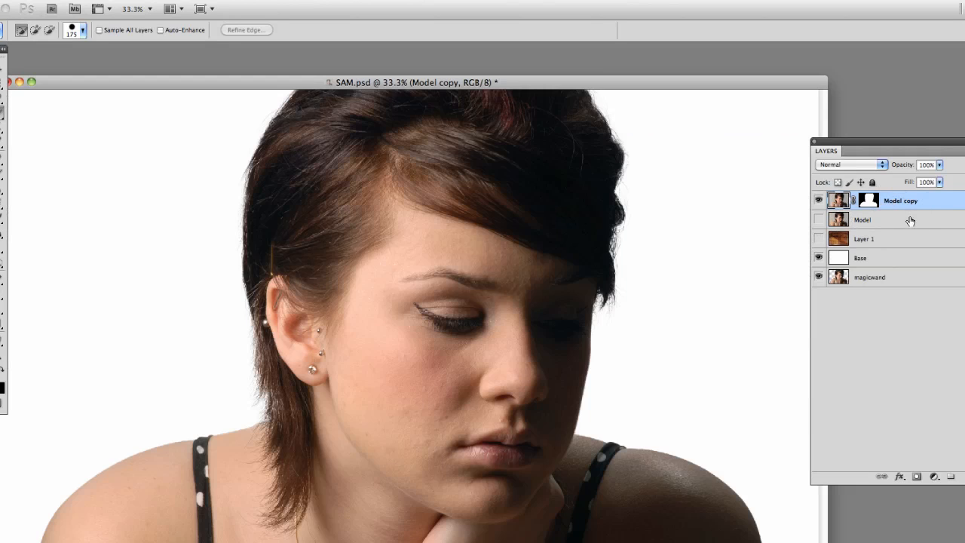
mouse_move(889, 224)
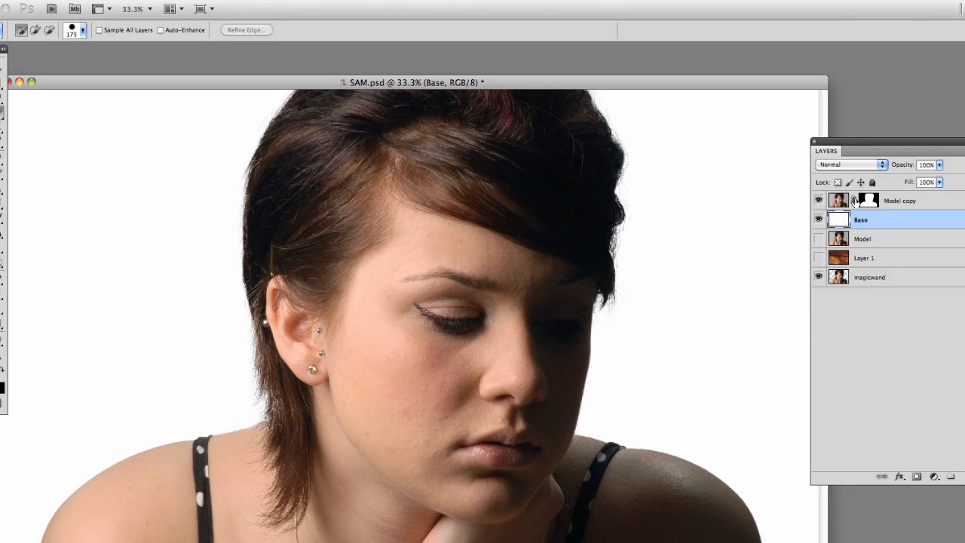
mouse_move(28, 300)
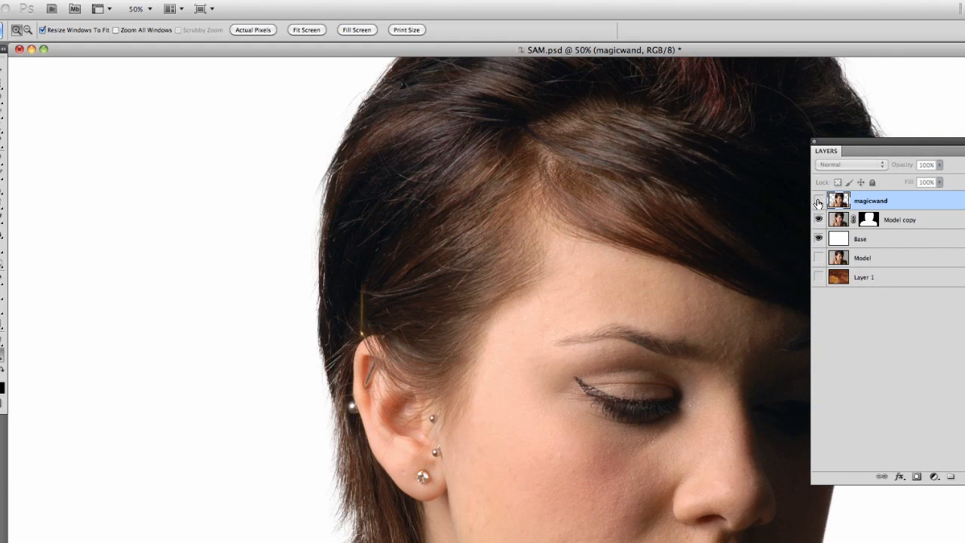
mouse_move(818, 202)
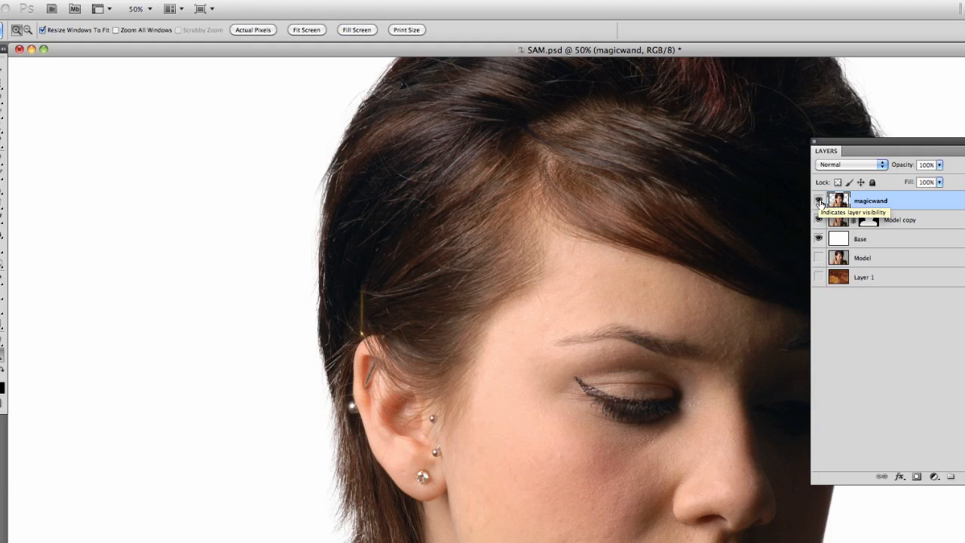
Step: Hide the magicwand layer, move it to the stack bottom, and target Model copy's mask
left_click(818, 200)
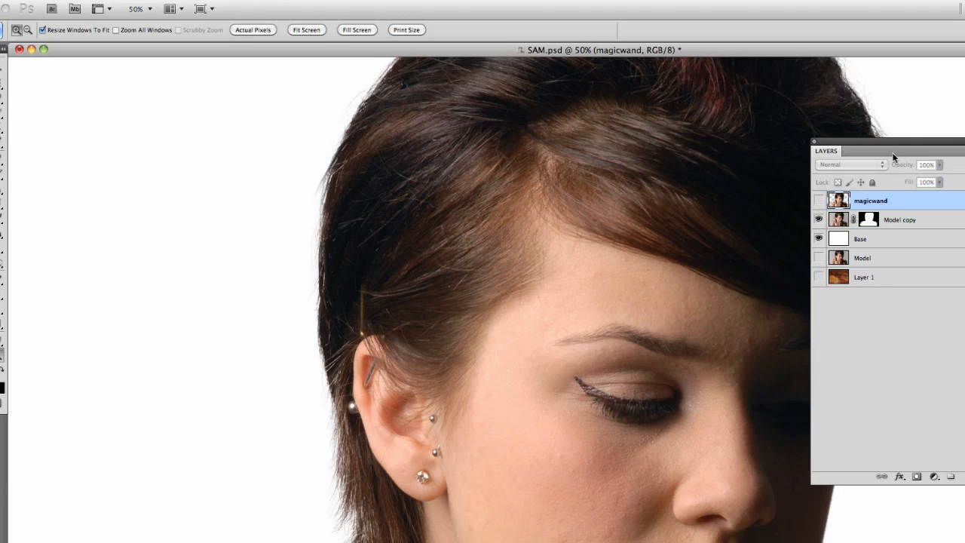
left_click_drag(870, 199, 870, 276)
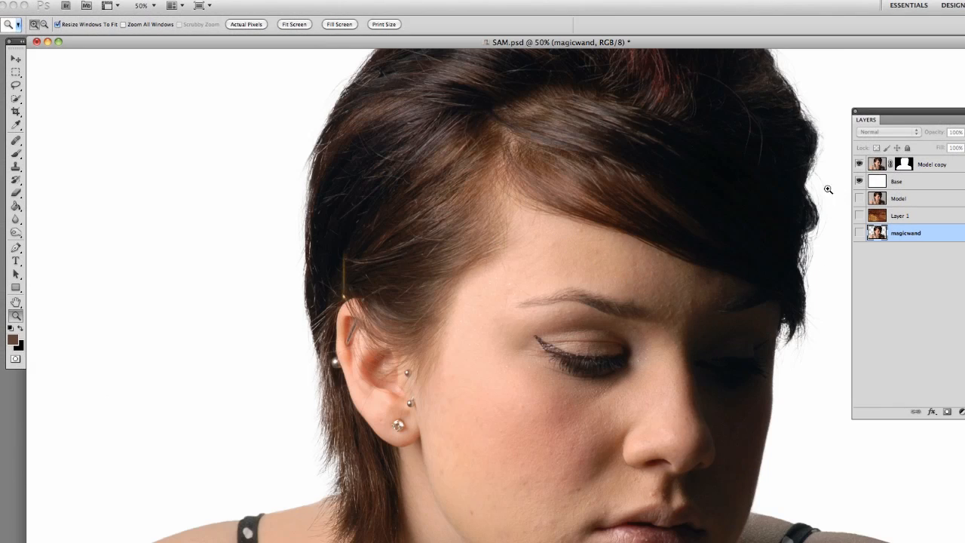
mouse_move(809, 207)
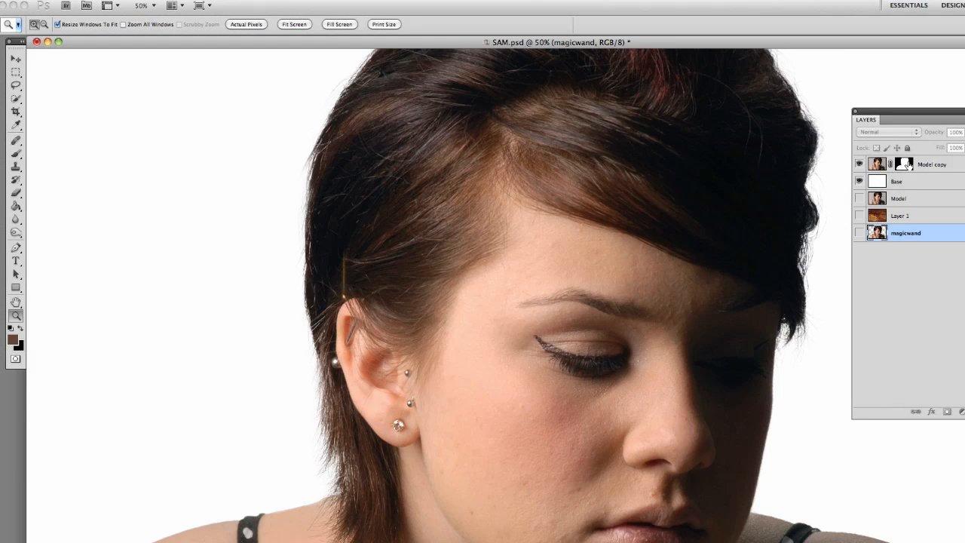
left_click(931, 164)
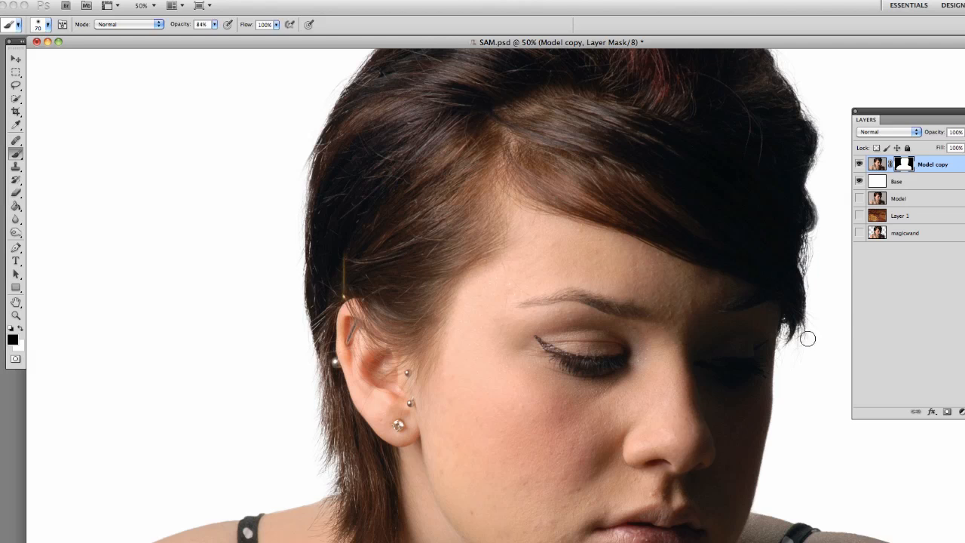
mouse_move(781, 354)
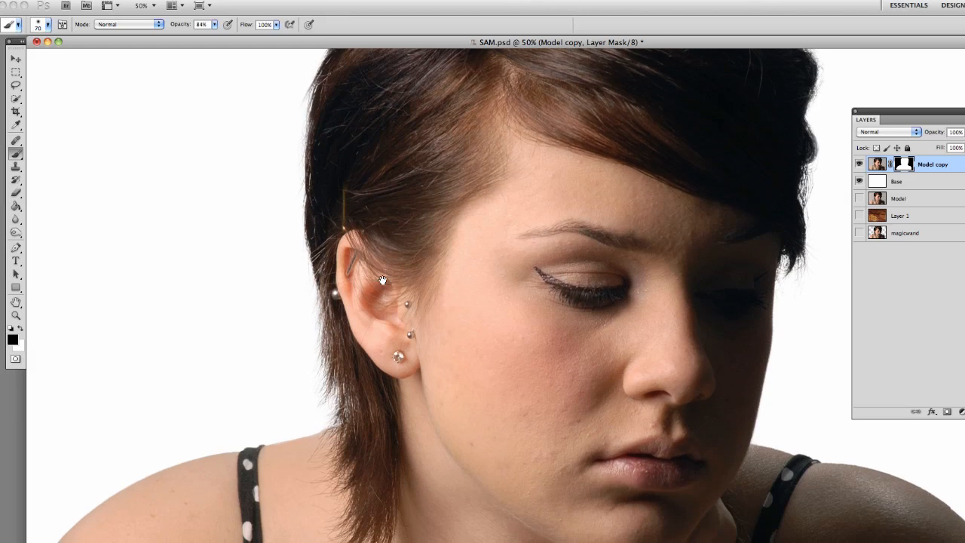
Step: Touch up the Model copy mask near the ear and chin with a black brush
left_click(15, 315)
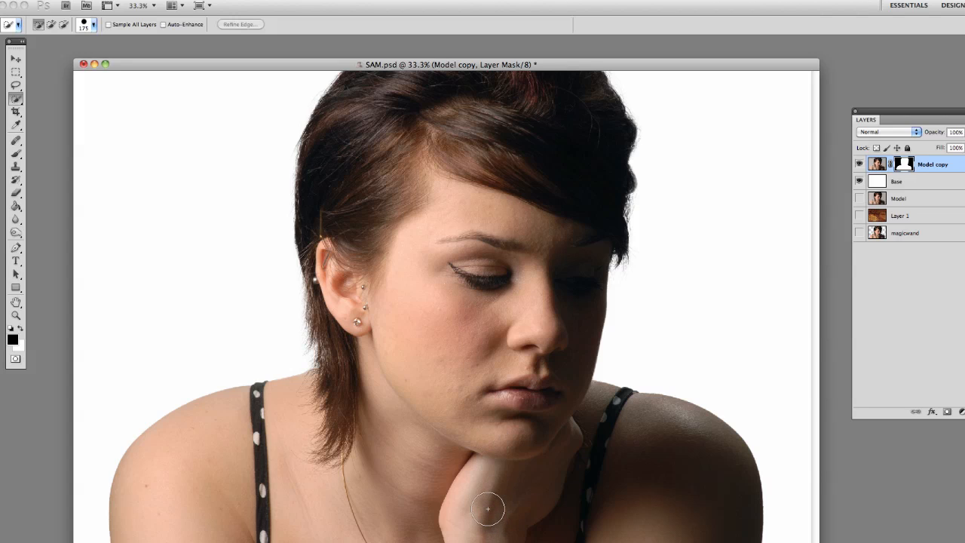
mouse_move(488, 503)
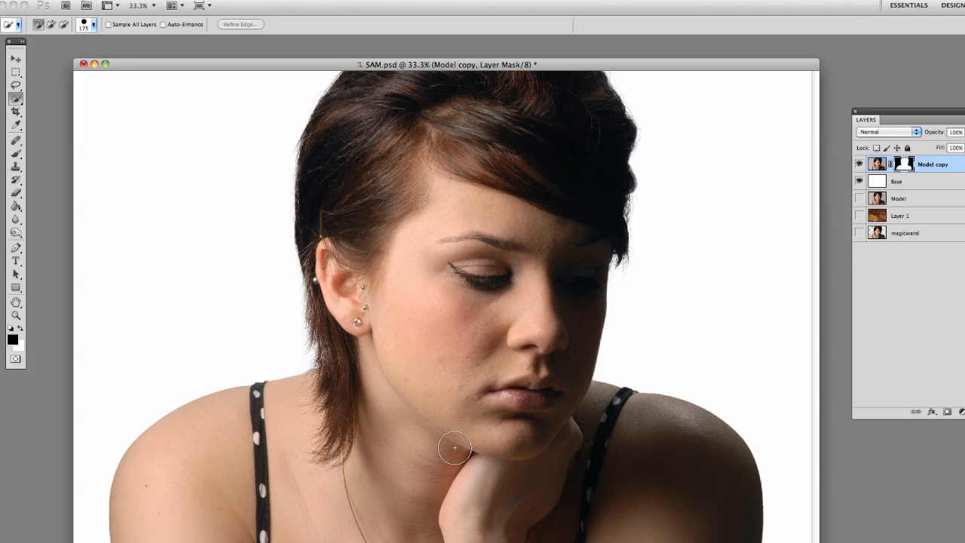
mouse_move(325, 305)
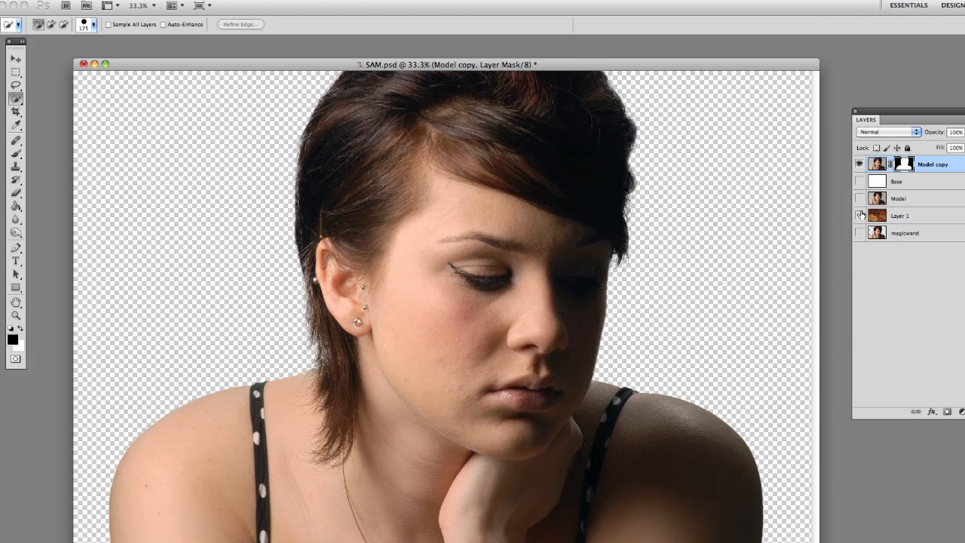
Step: Show the textured brown background layer, then toggle the magicwand layer on and off to compare
left_click(859, 215)
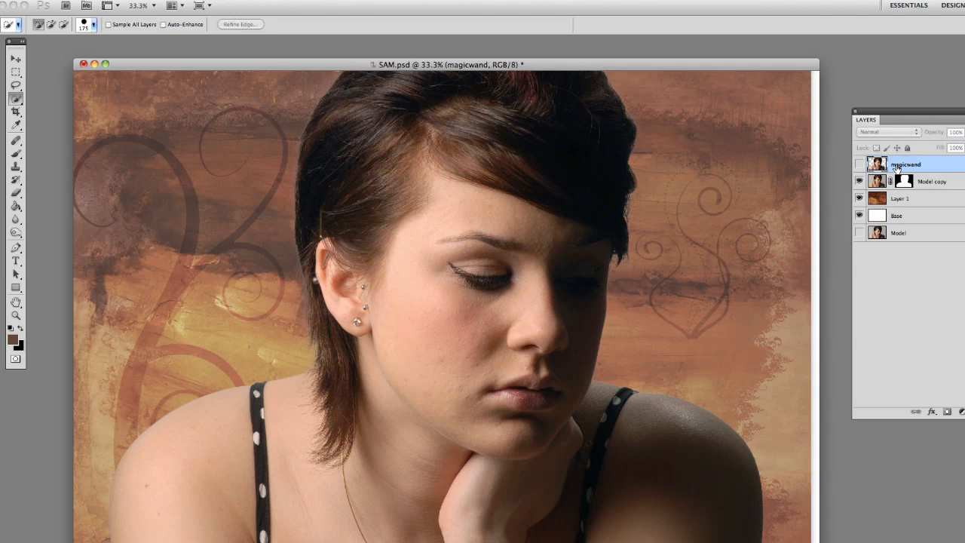
left_click(860, 164)
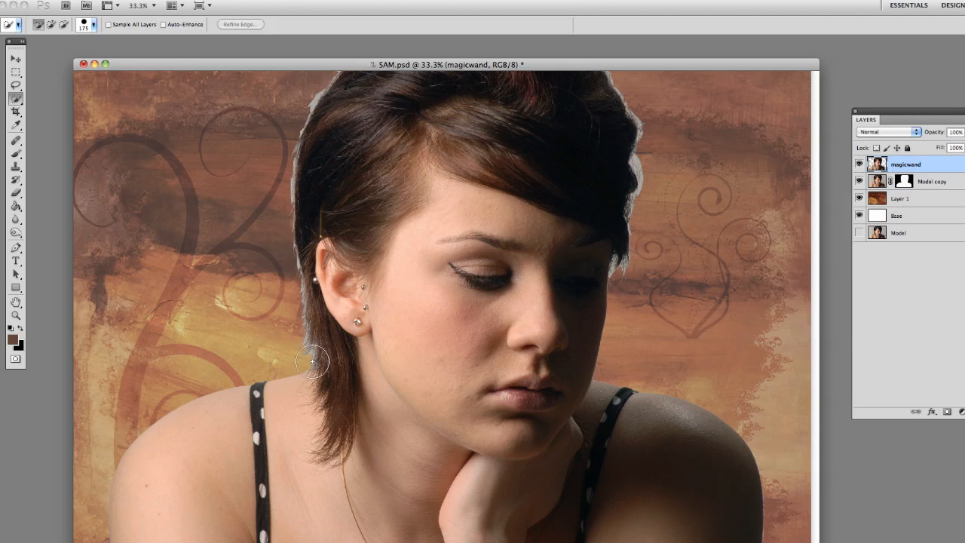
left_click(859, 163)
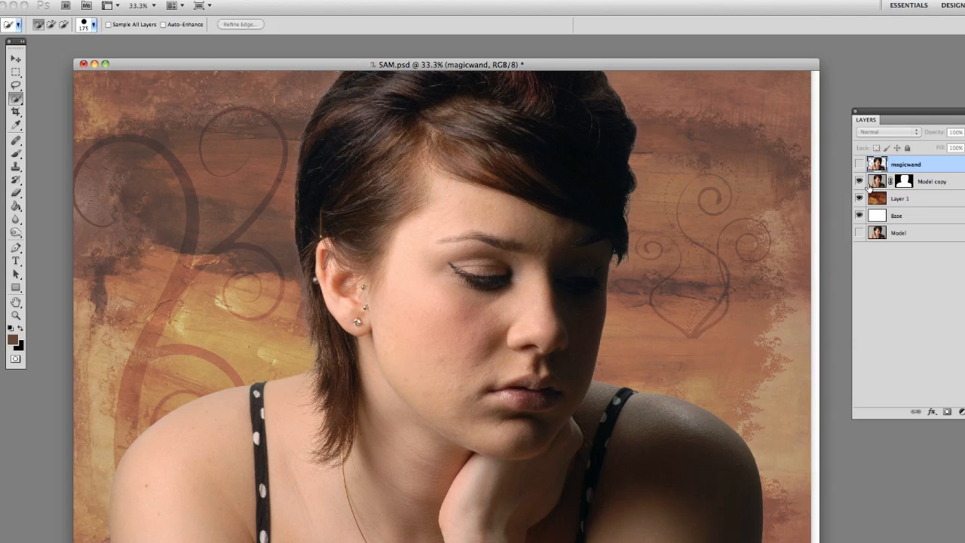
mouse_move(903, 527)
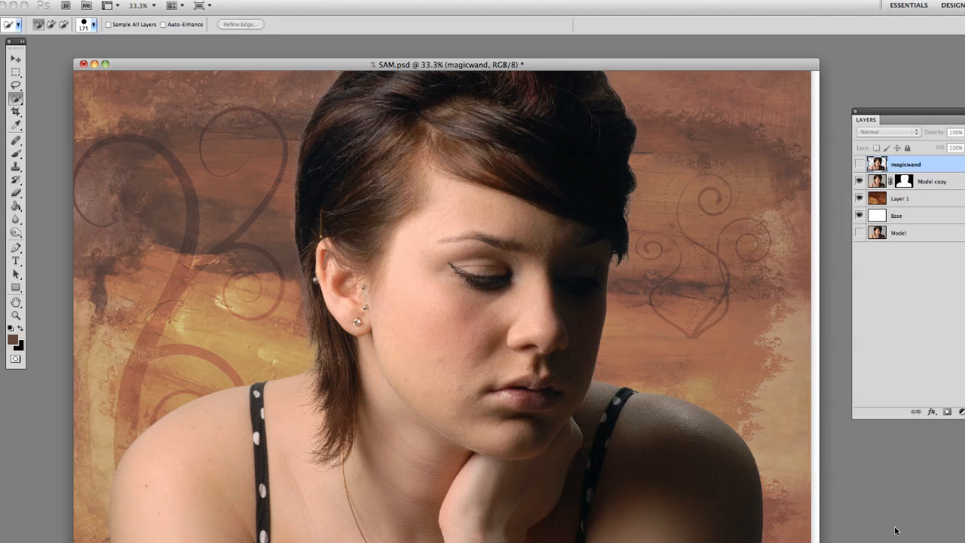
mouse_move(889, 181)
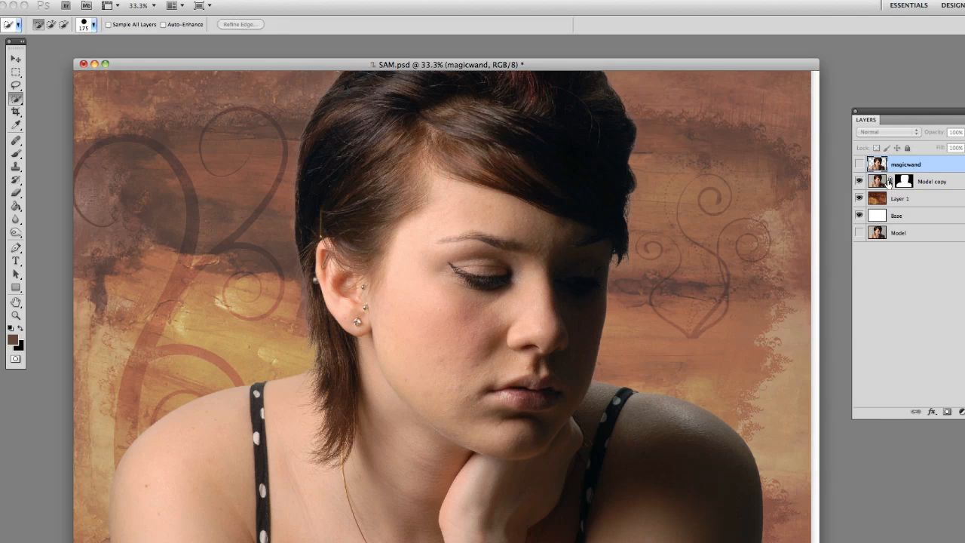